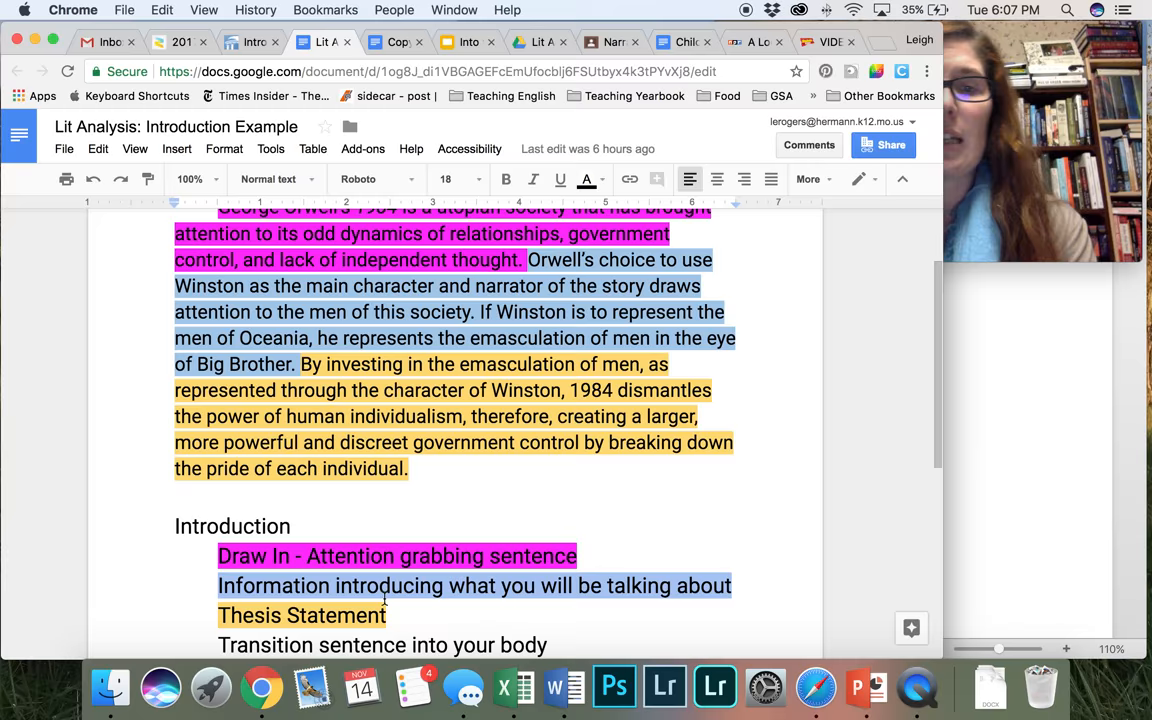
# Scroll up to reach the UNC Writing Center guide on writing introductions
pyautogui.scroll(3)
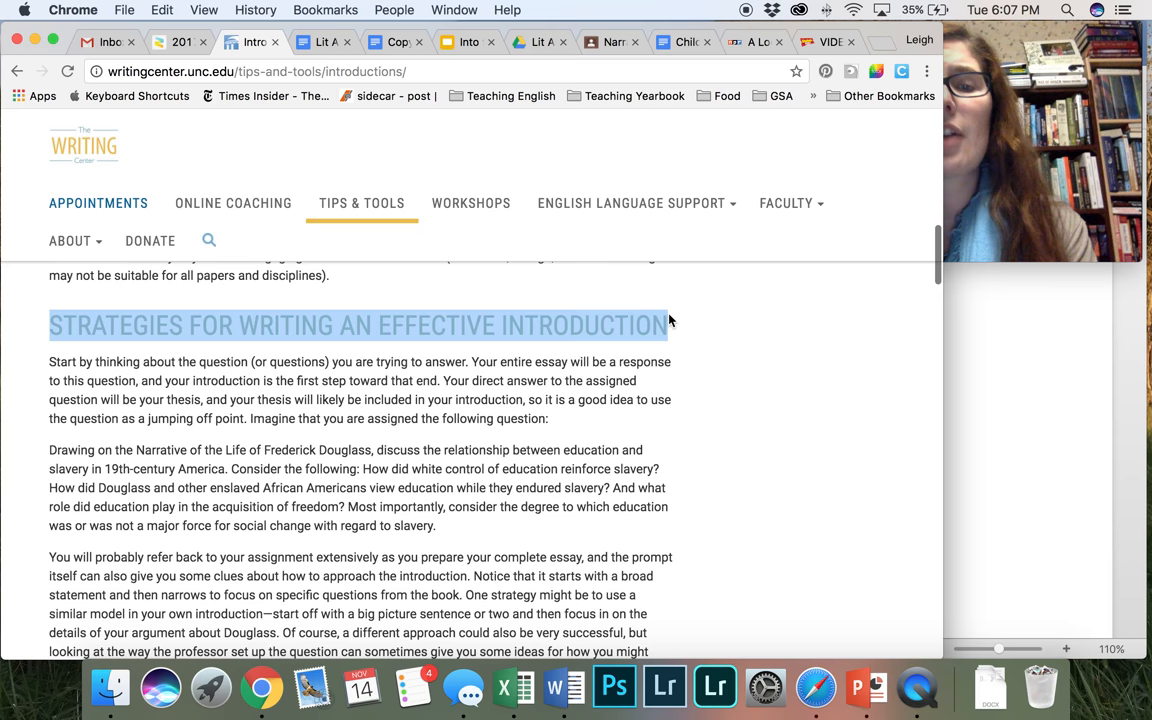
# Scroll through the Writing Center's introduction strategies to reach the color-coded Body Example copy
pyautogui.scroll(-3)
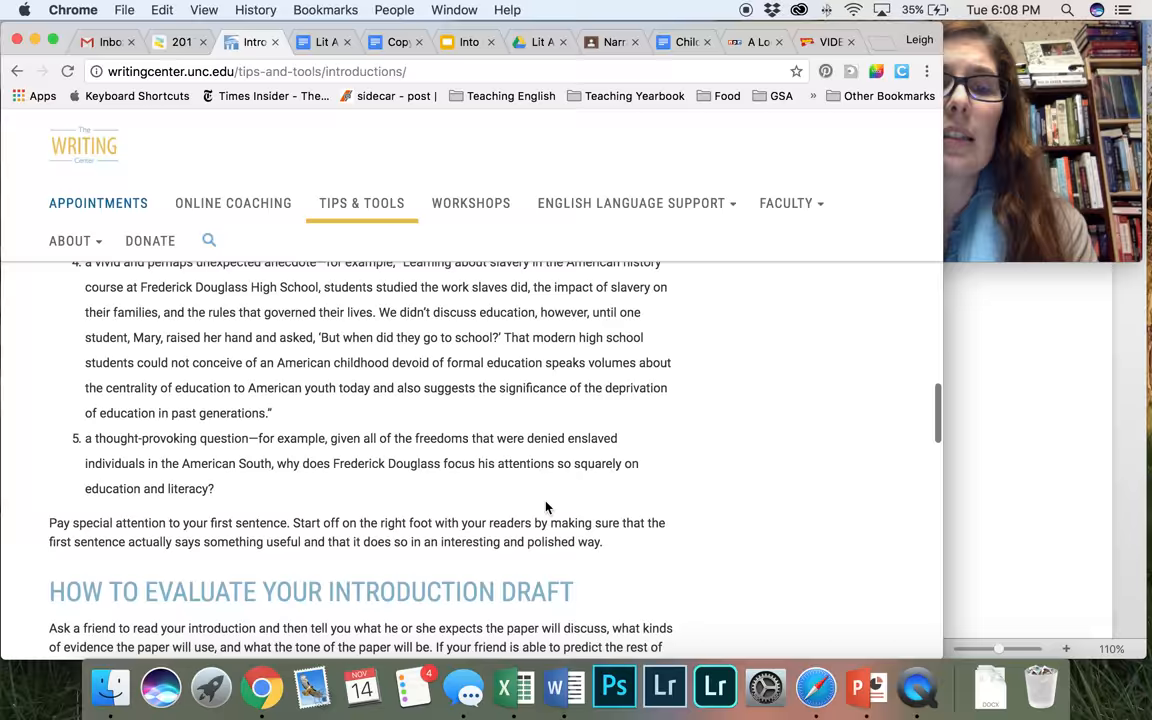
pyautogui.scroll(-3)
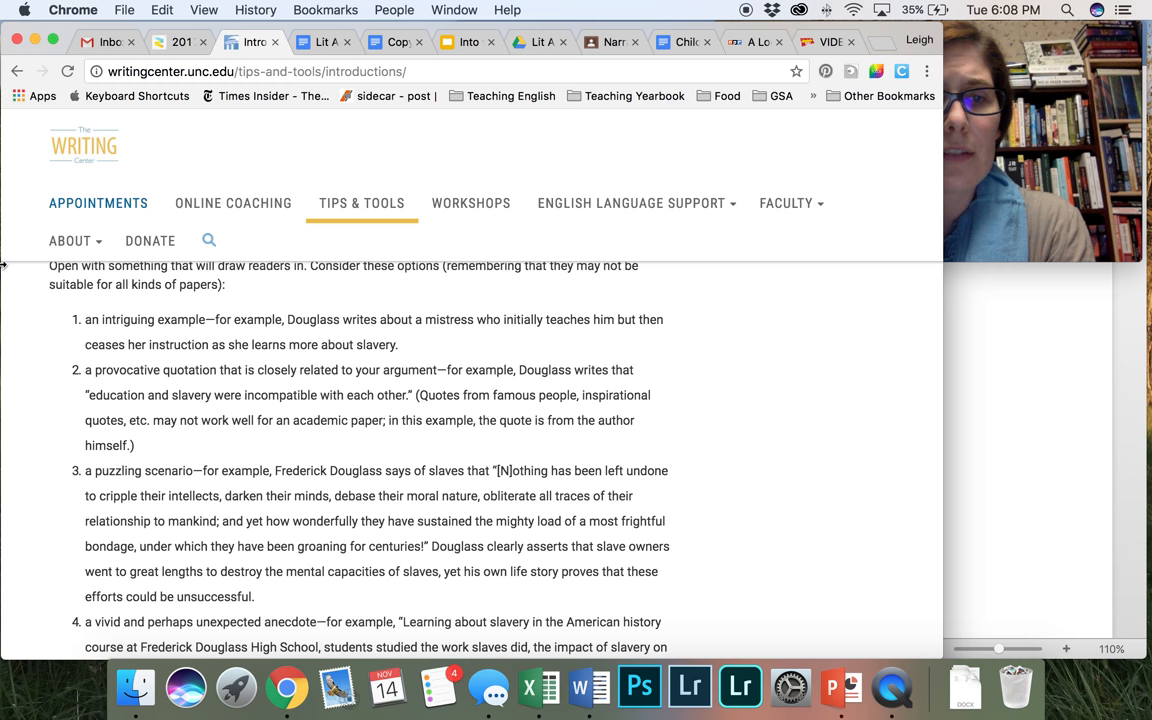
pyautogui.scroll(-3)
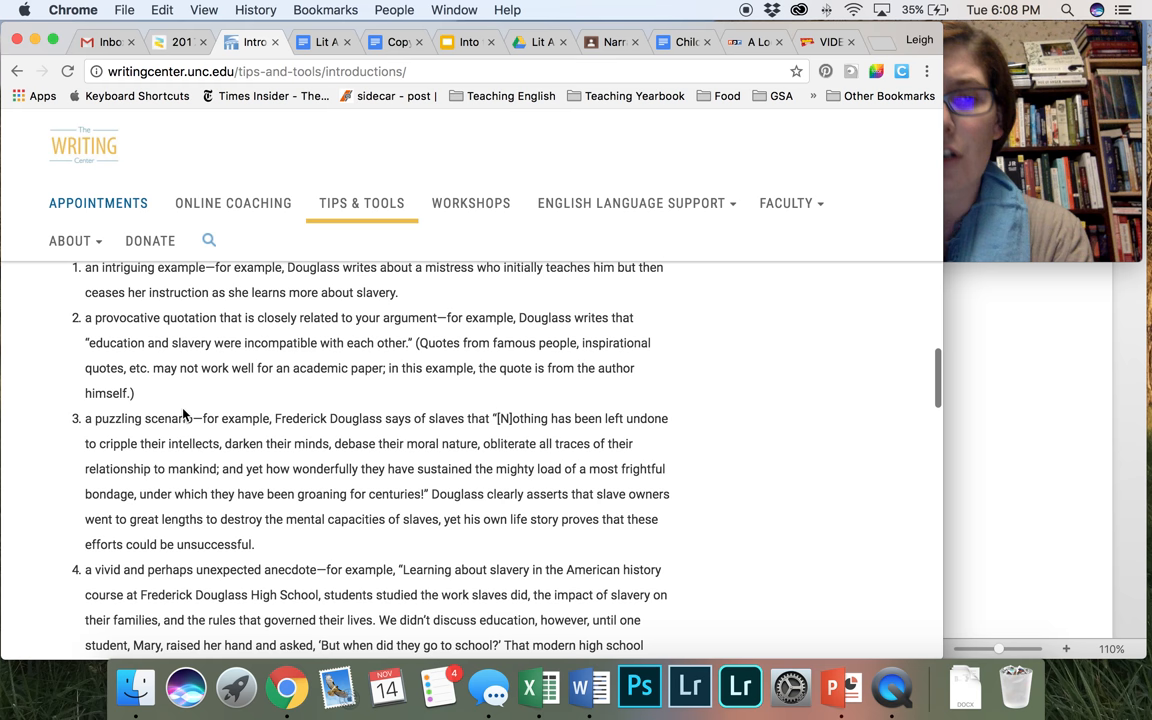
pyautogui.scroll(-3)
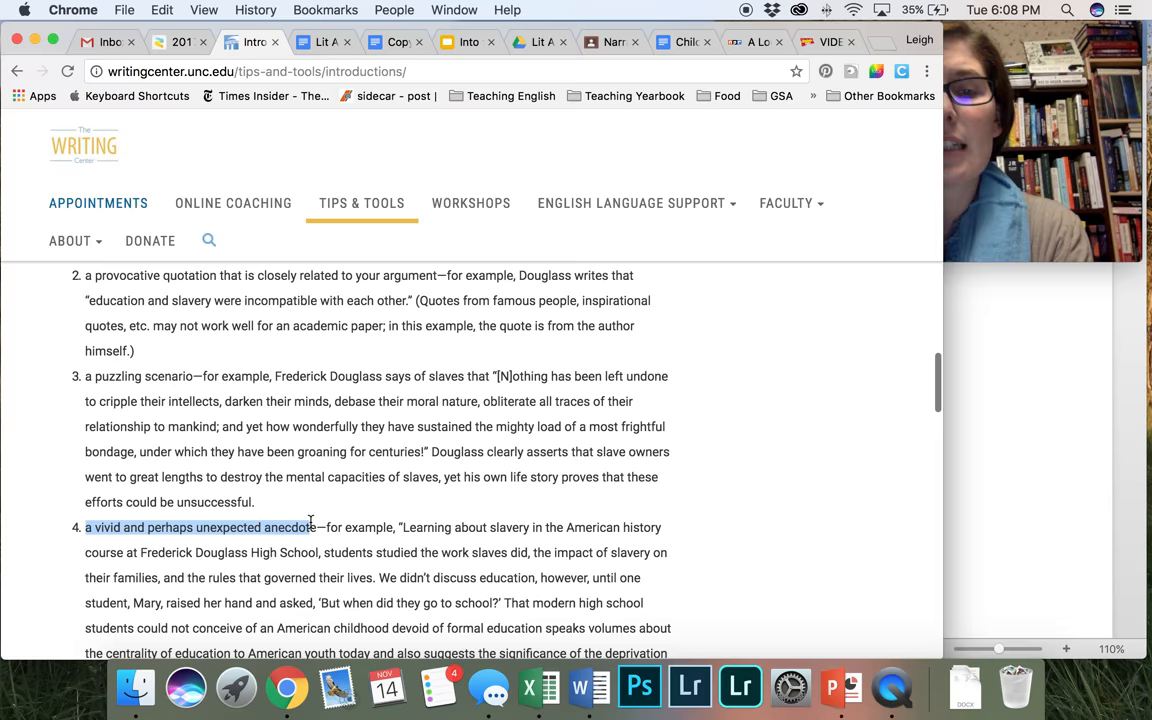
pyautogui.scroll(3)
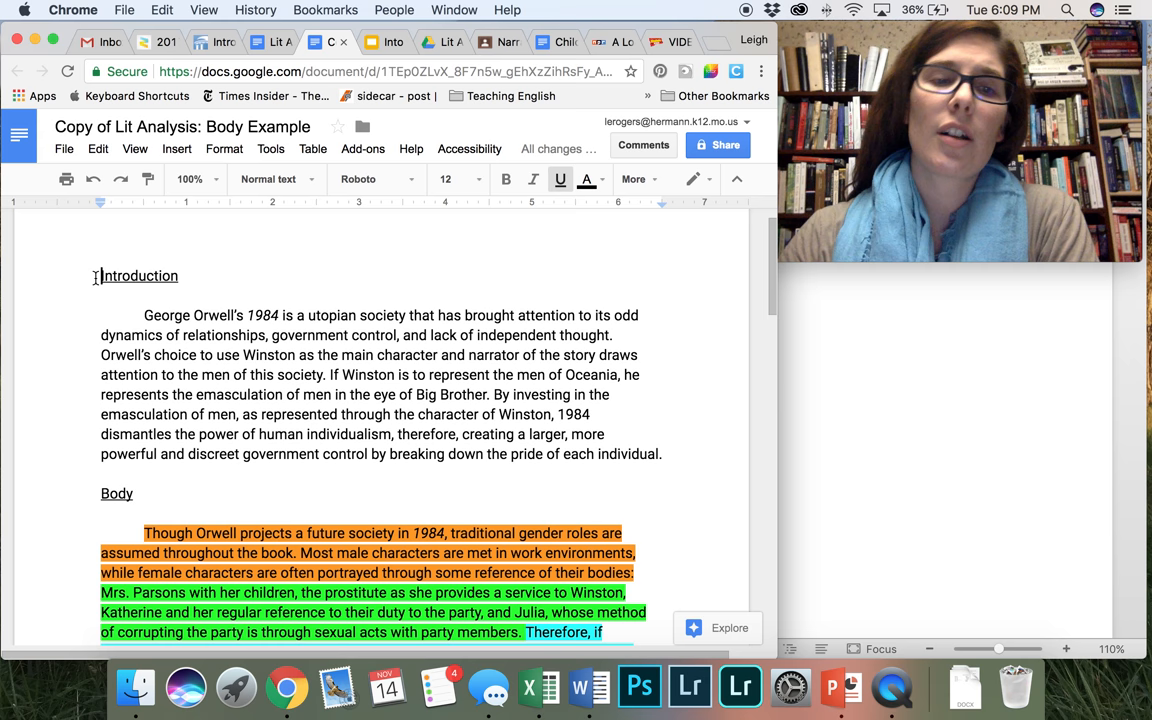
pyautogui.click(274, 42)
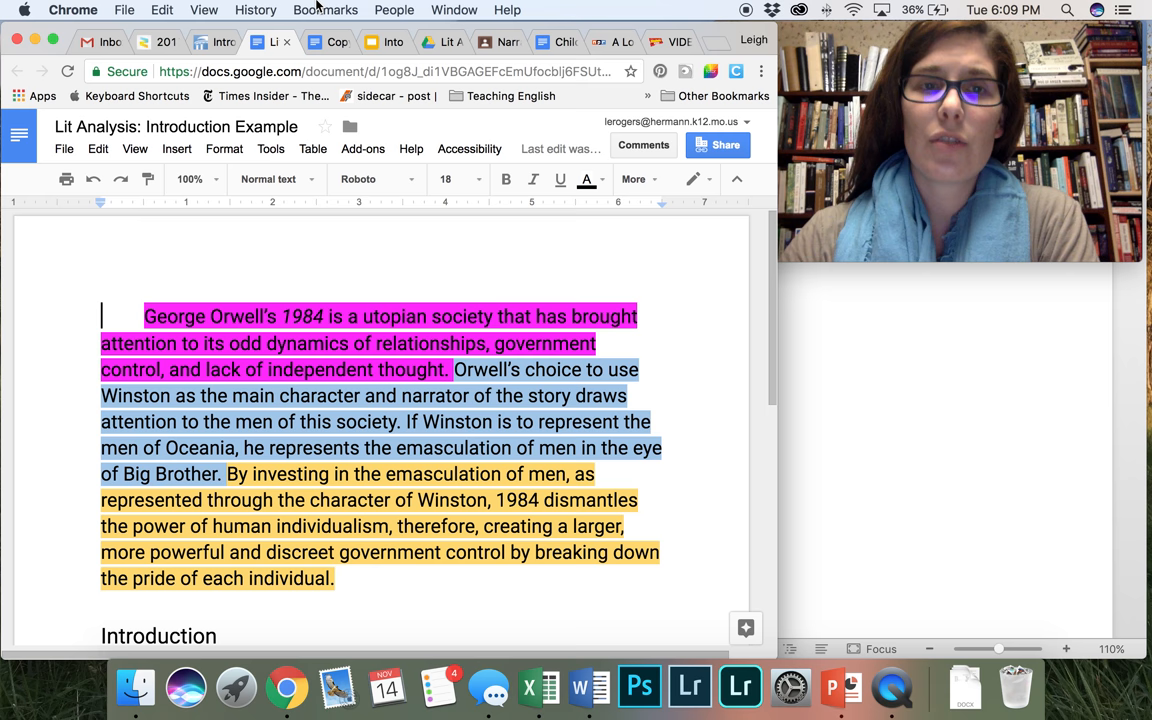
pyautogui.click(330, 42)
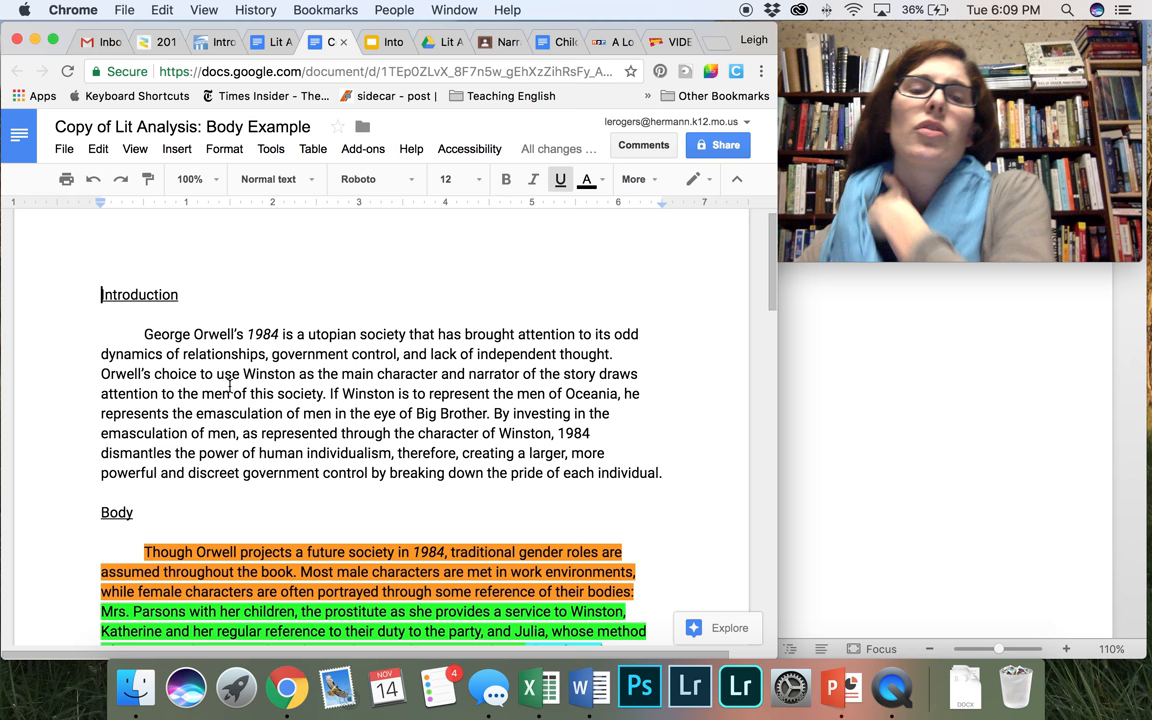
pyautogui.scroll(3)
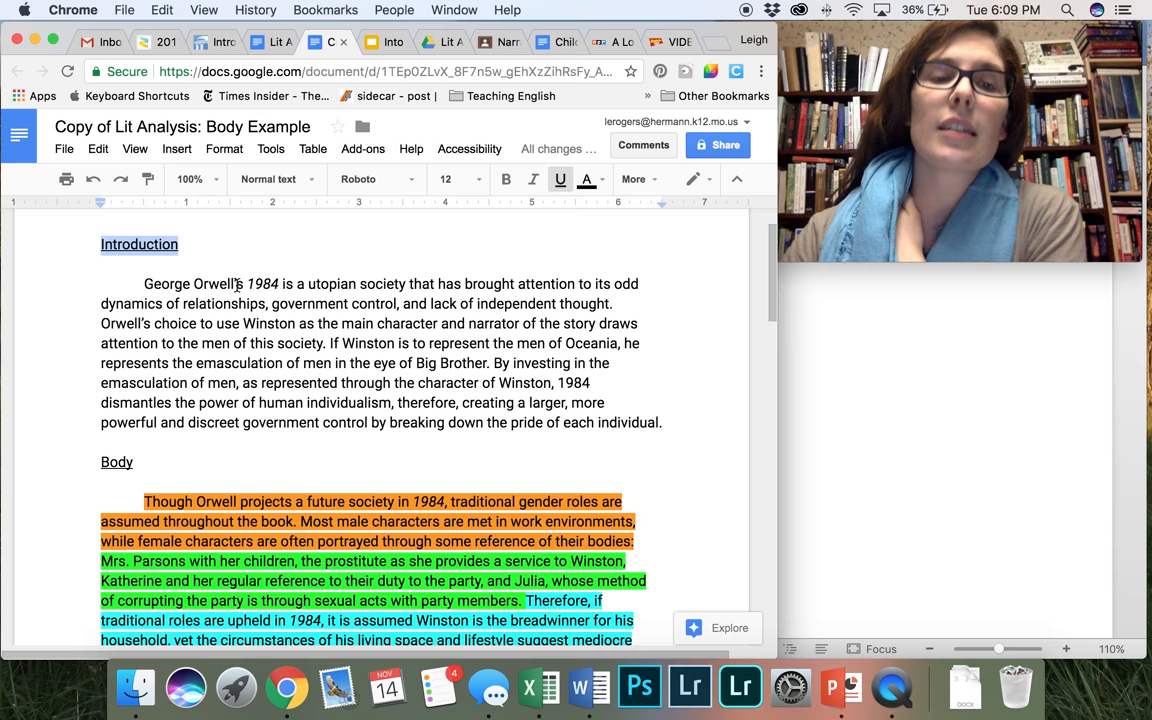
pyautogui.scroll(-3)
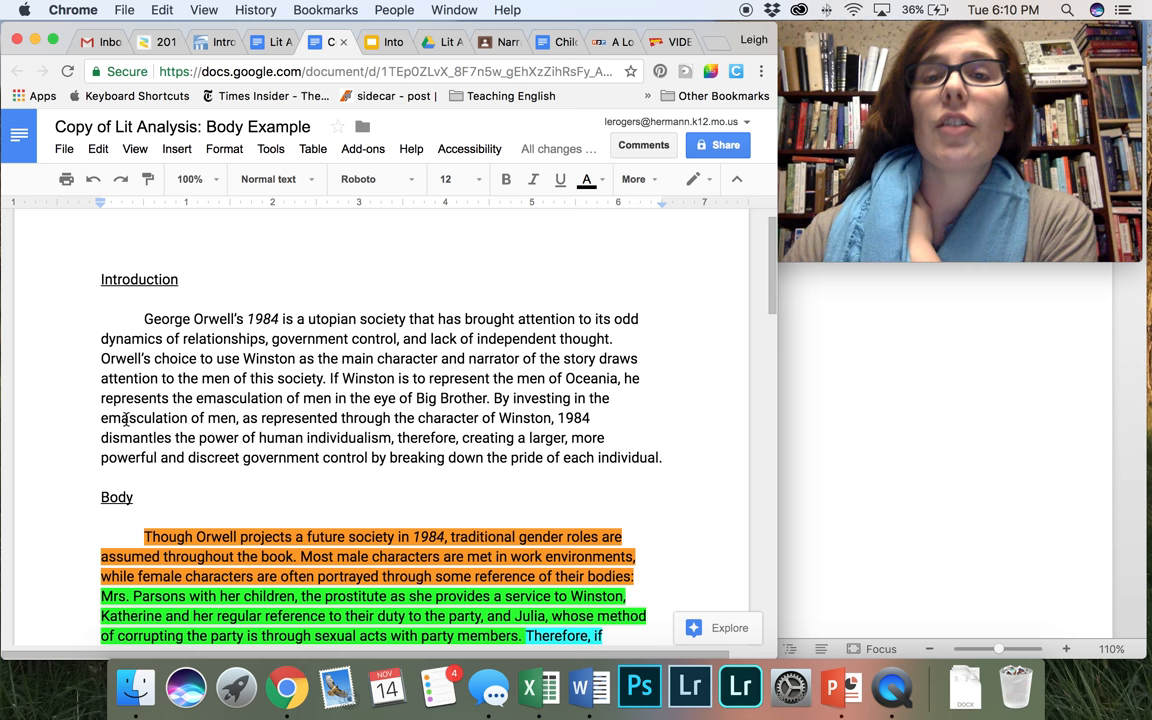
pyautogui.scroll(-3)
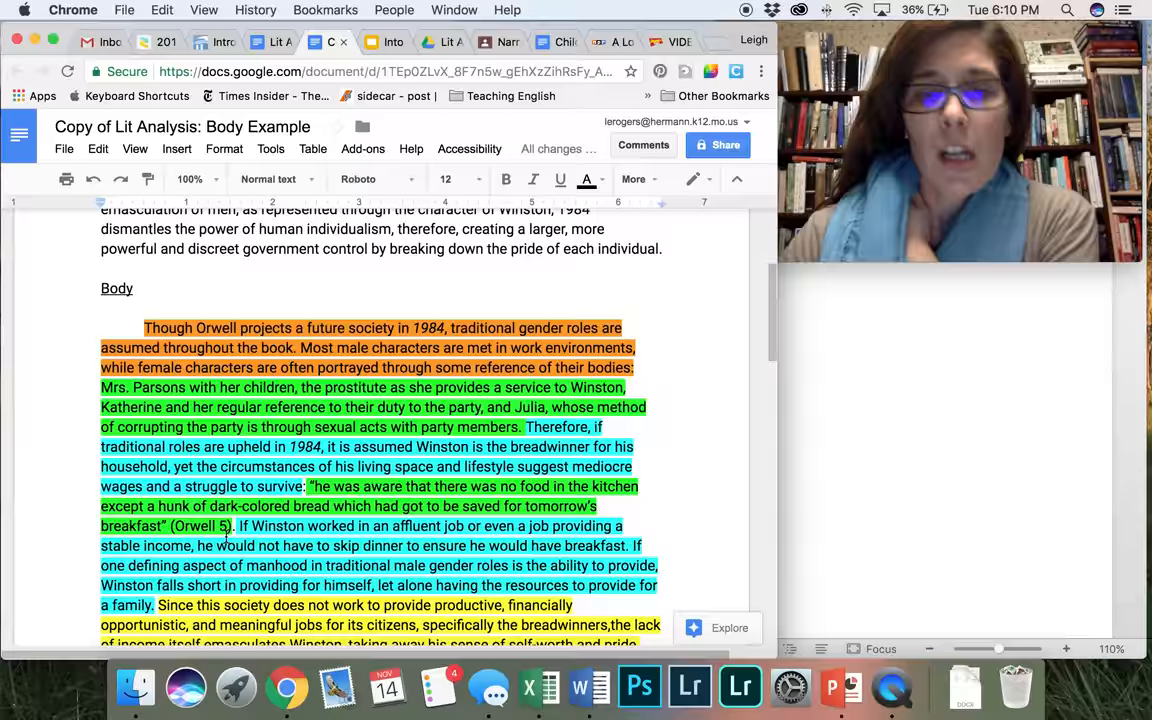
pyautogui.scroll(-3)
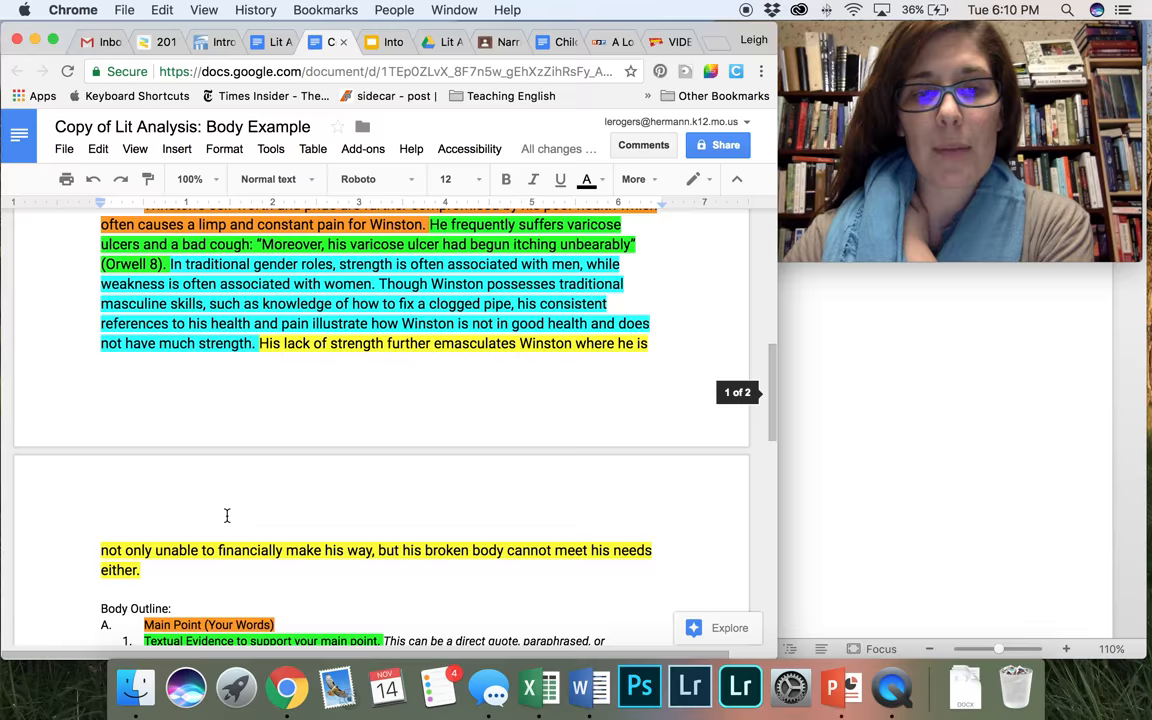
pyautogui.scroll(-3)
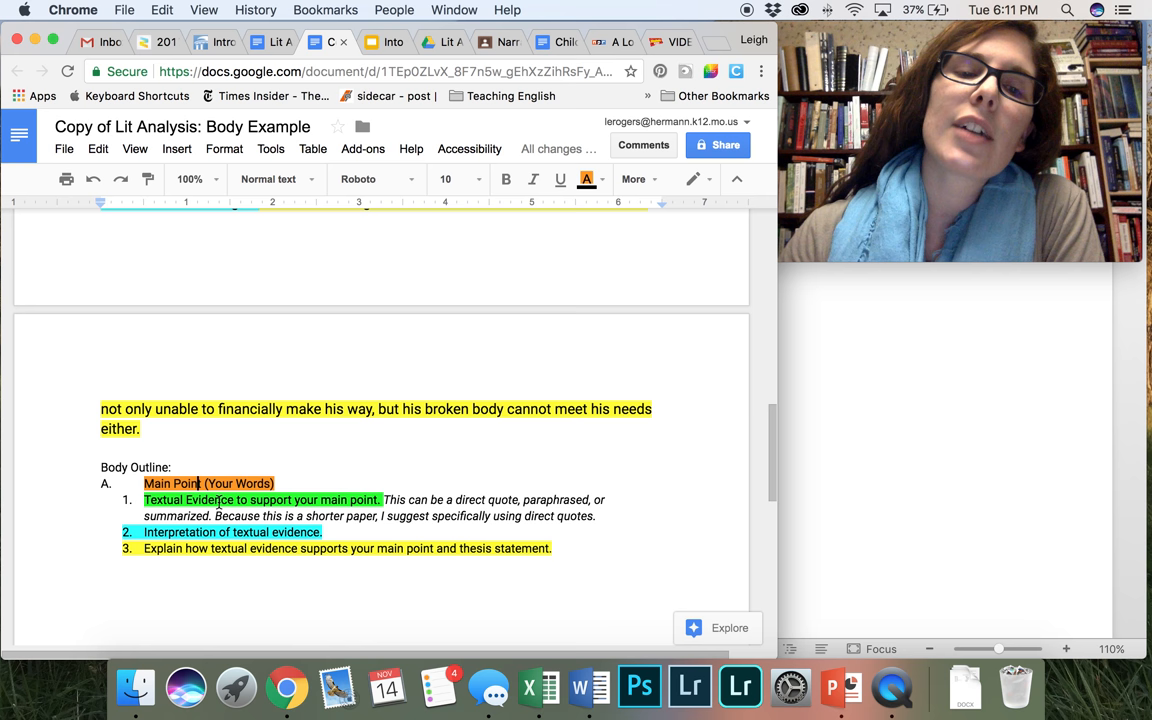
pyautogui.scroll(3)
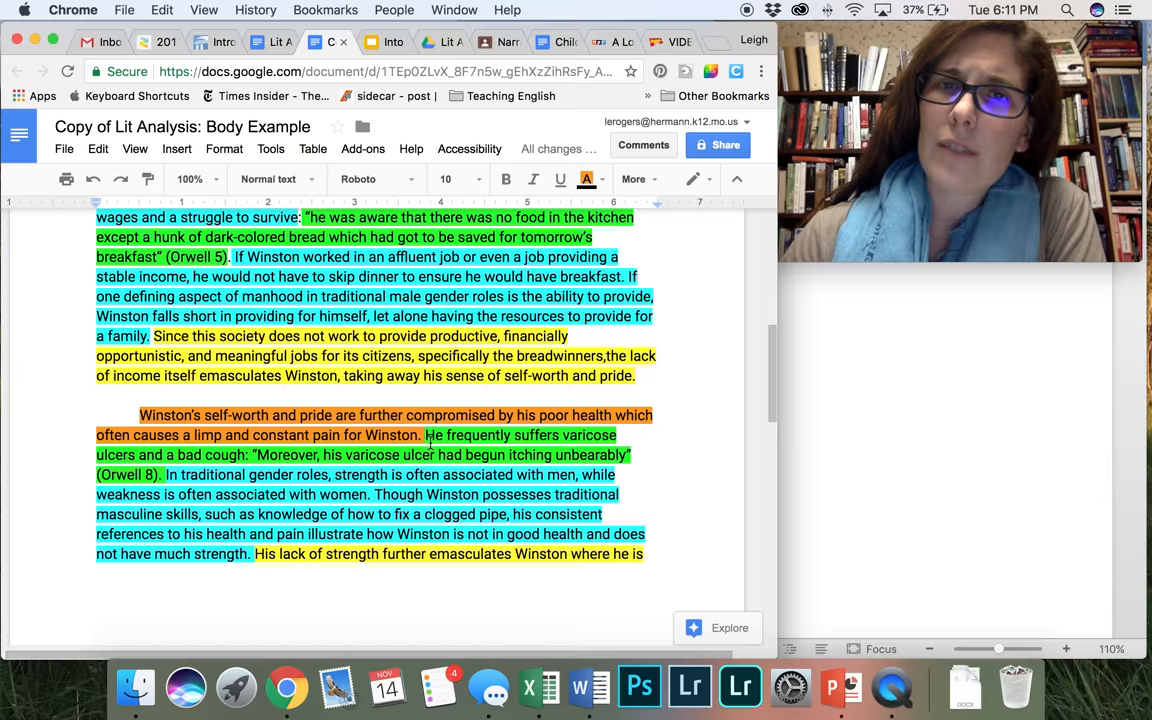
pyautogui.scroll(3)
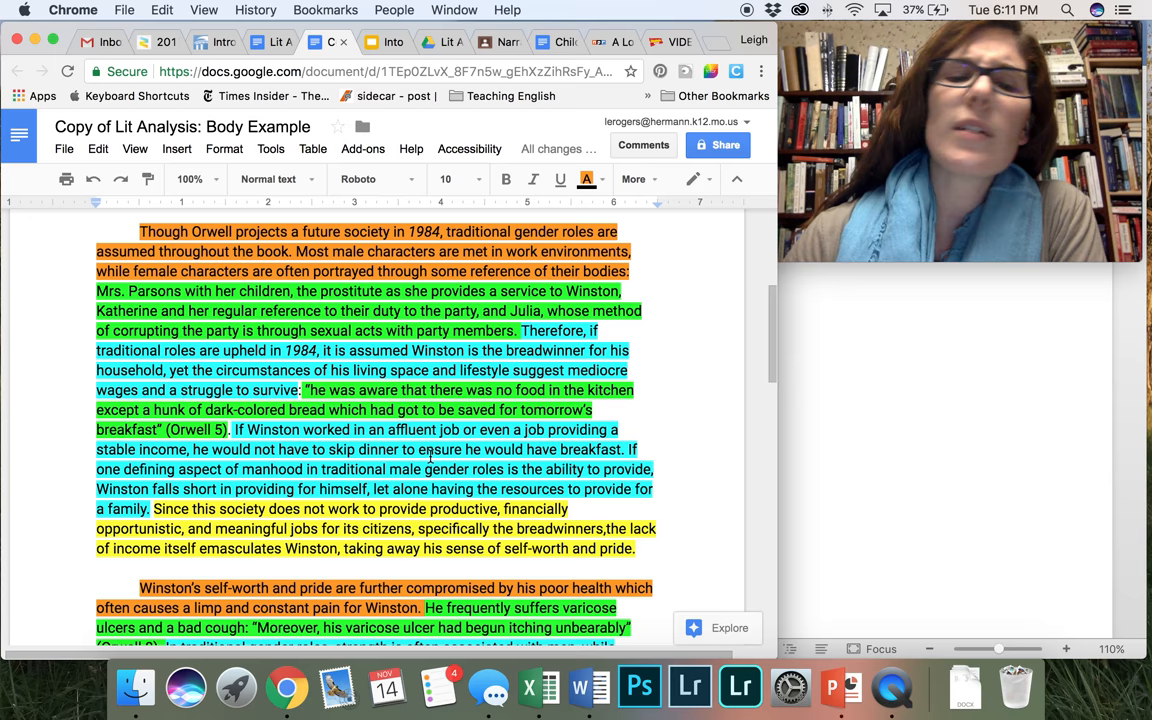
pyautogui.scroll(3)
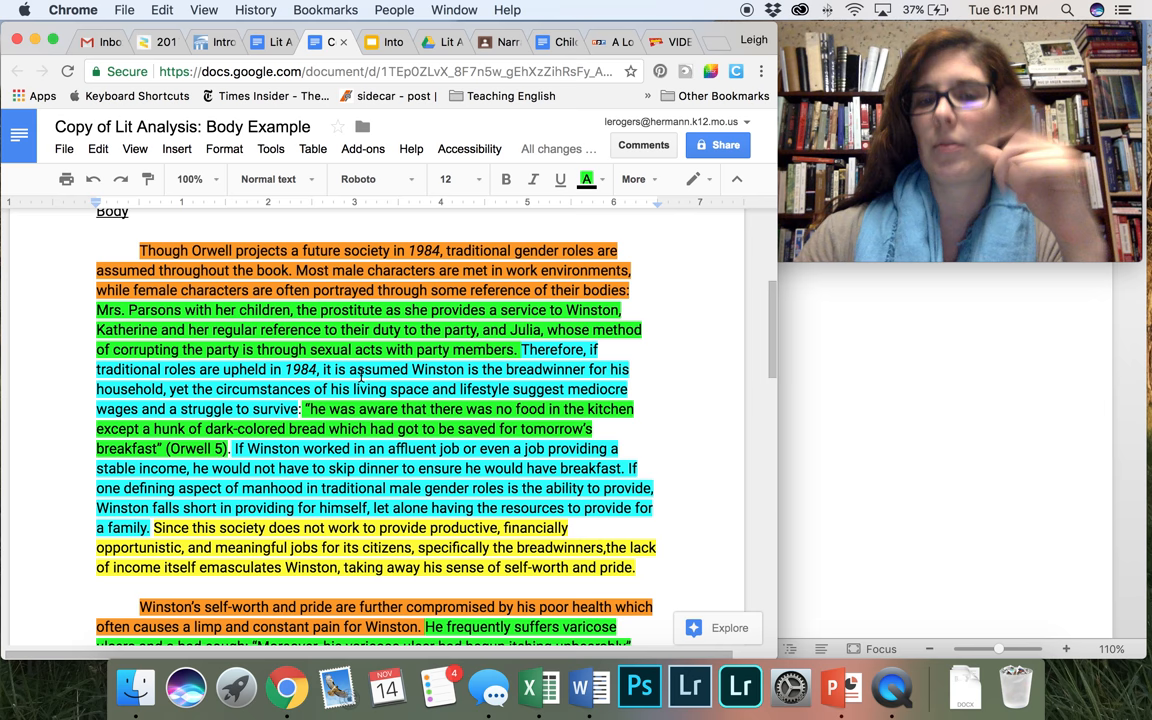
pyautogui.scroll(-3)
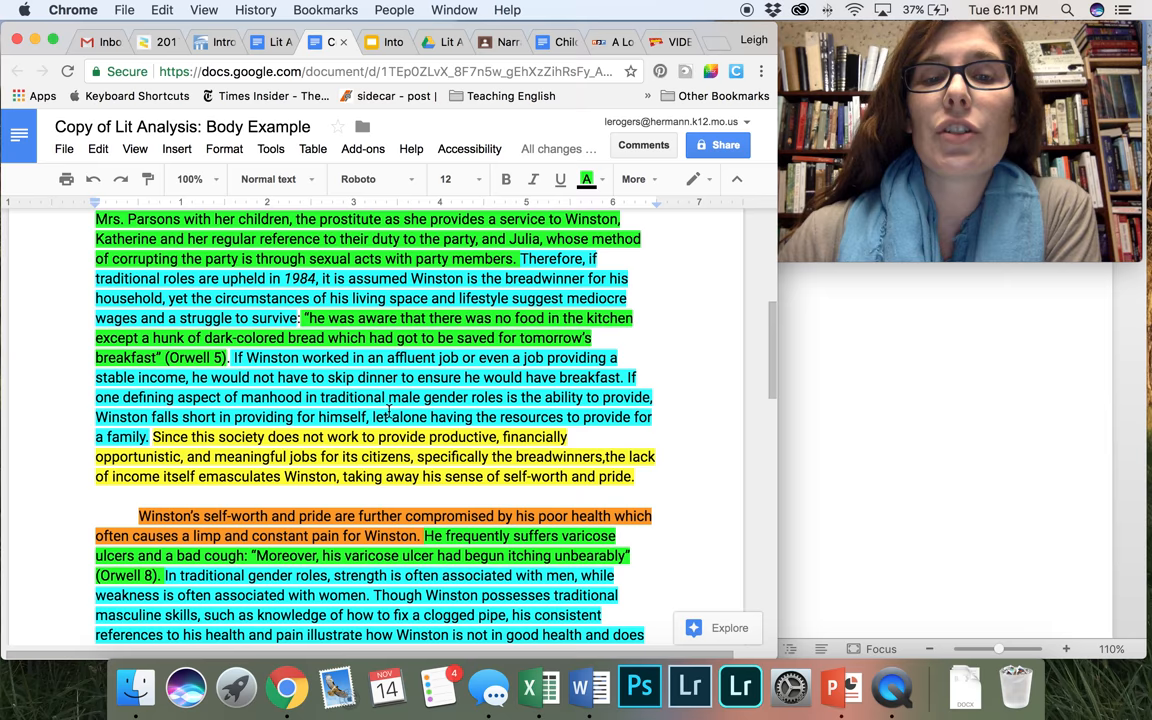
pyautogui.scroll(-3)
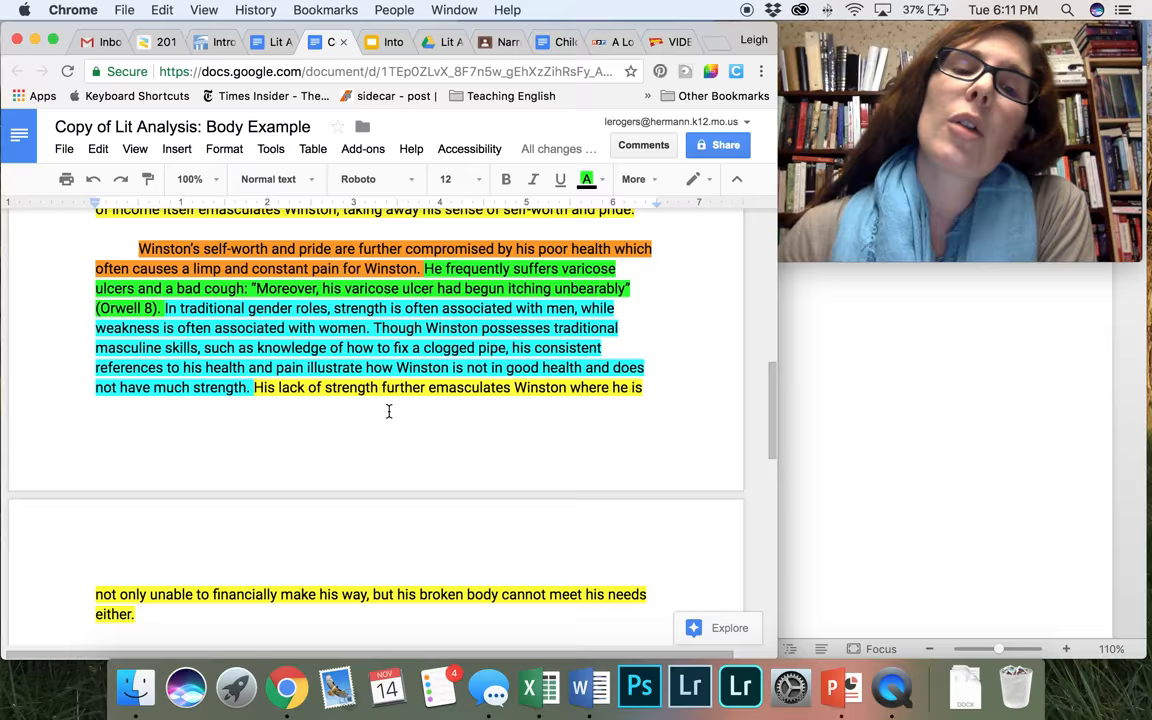
pyautogui.scroll(-3)
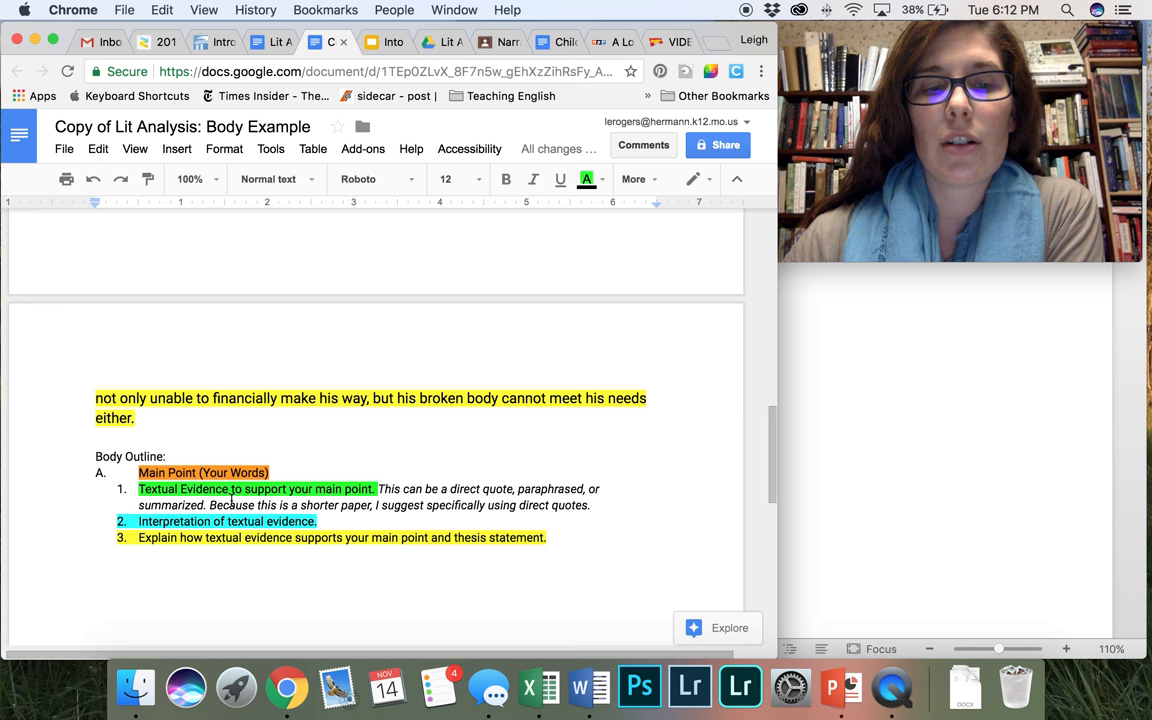
pyautogui.scroll(3)
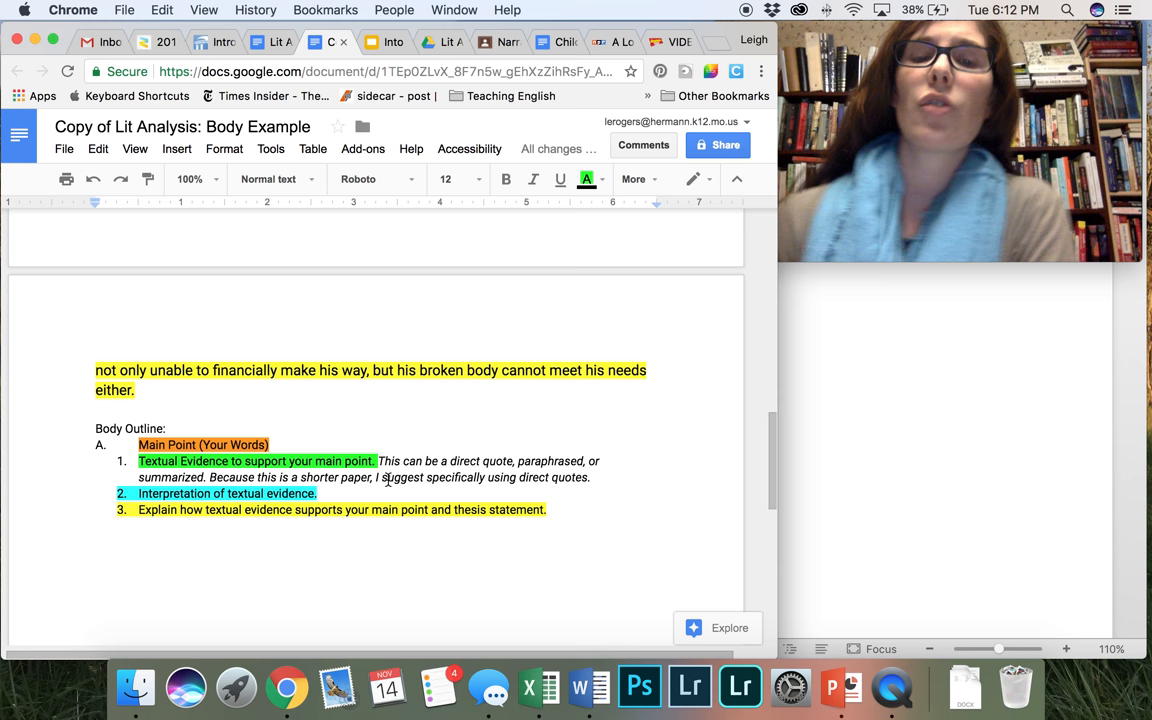
pyautogui.scroll(3)
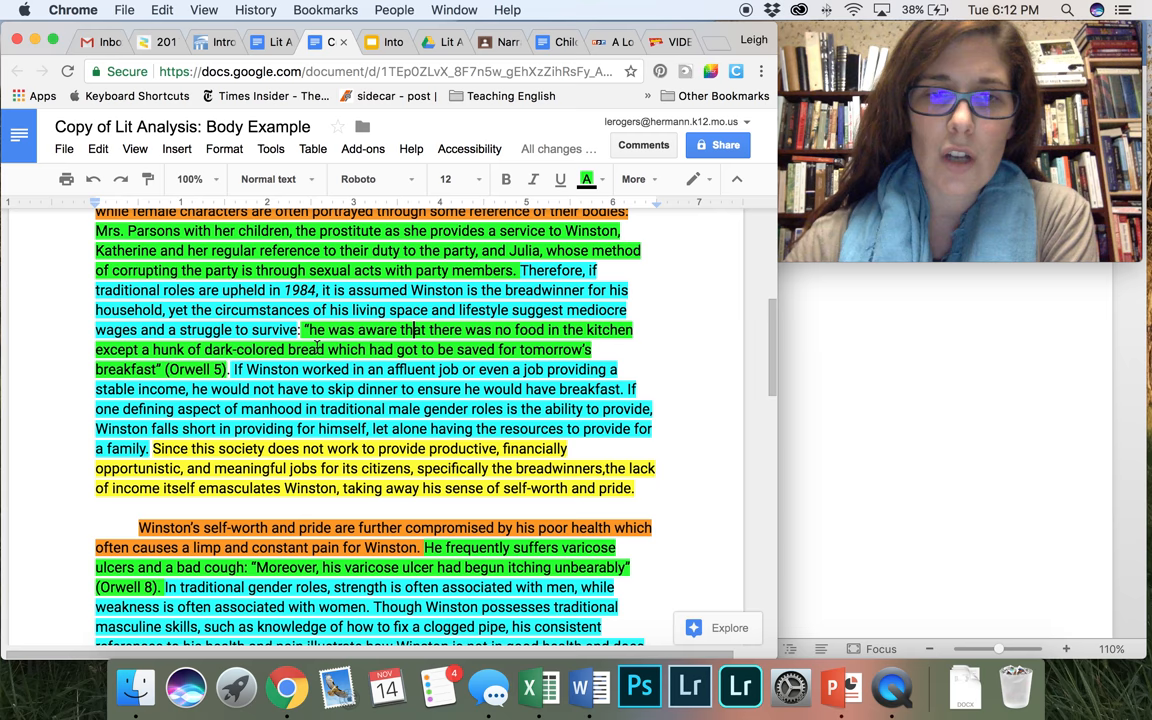
pyautogui.scroll(3)
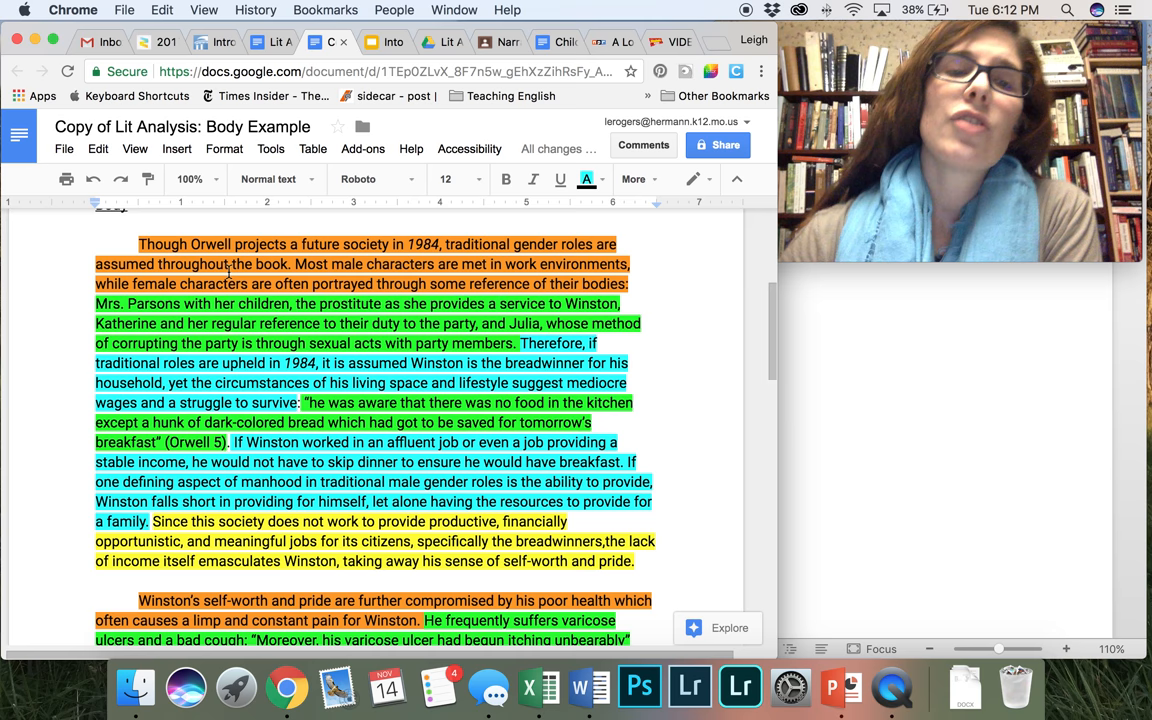
pyautogui.scroll(3)
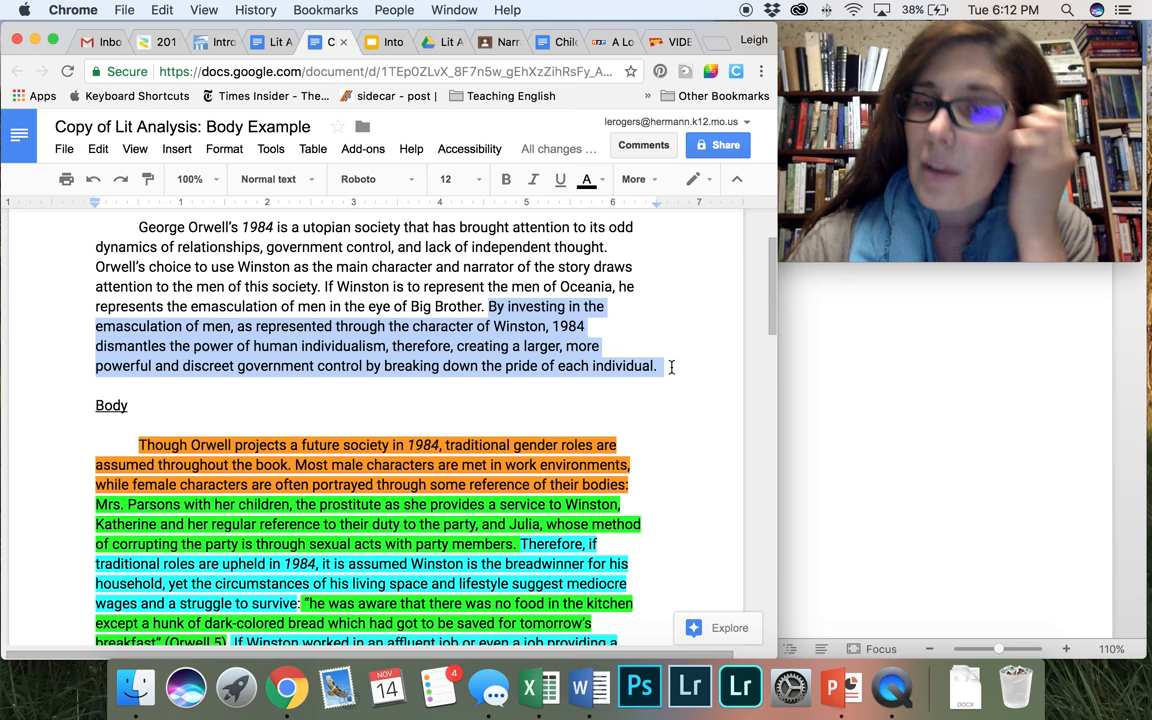
pyautogui.scroll(-3)
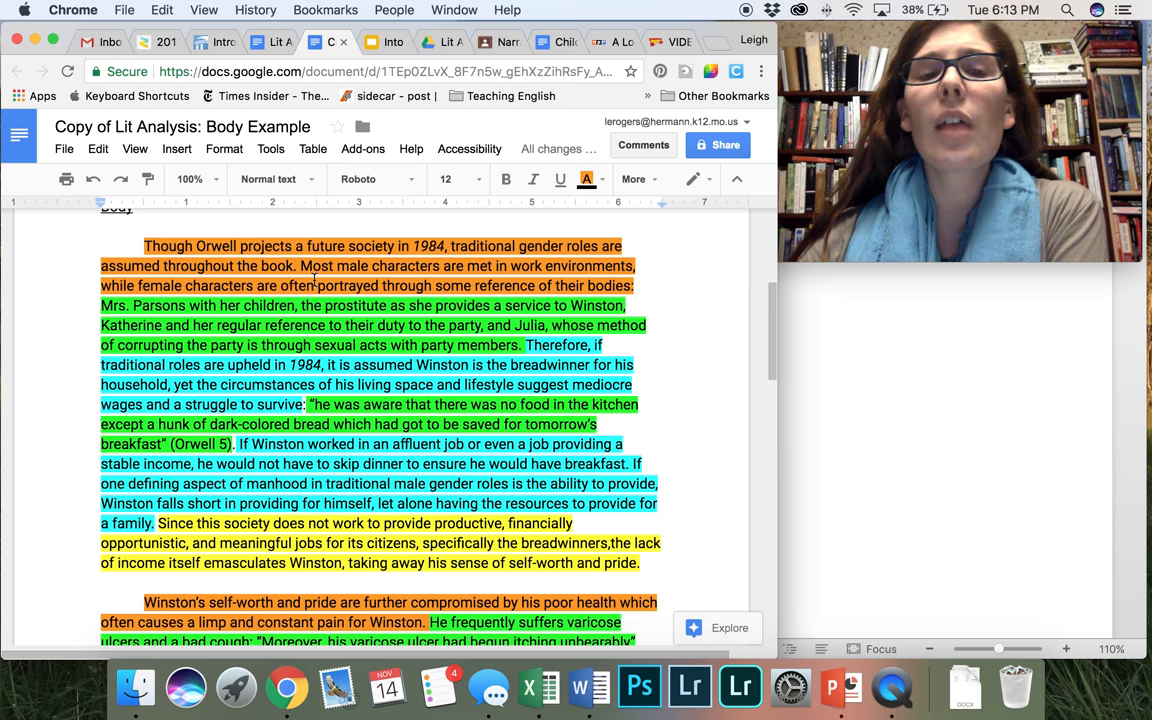
pyautogui.scroll(-3)
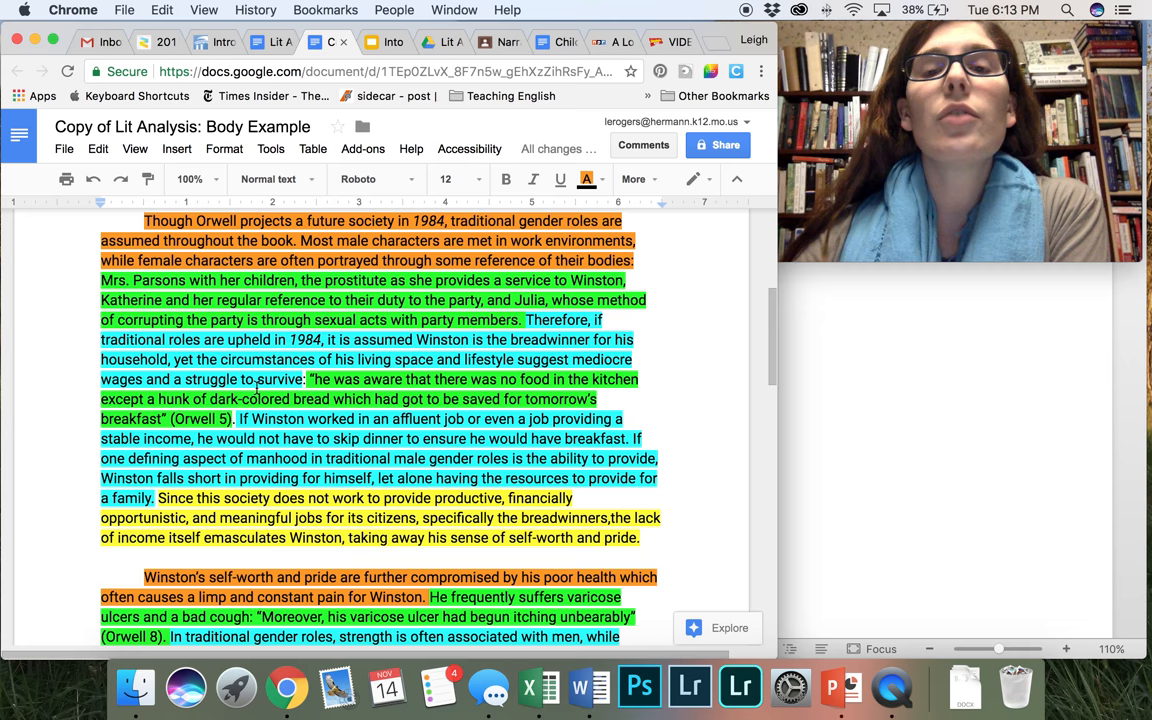
pyautogui.scroll(3)
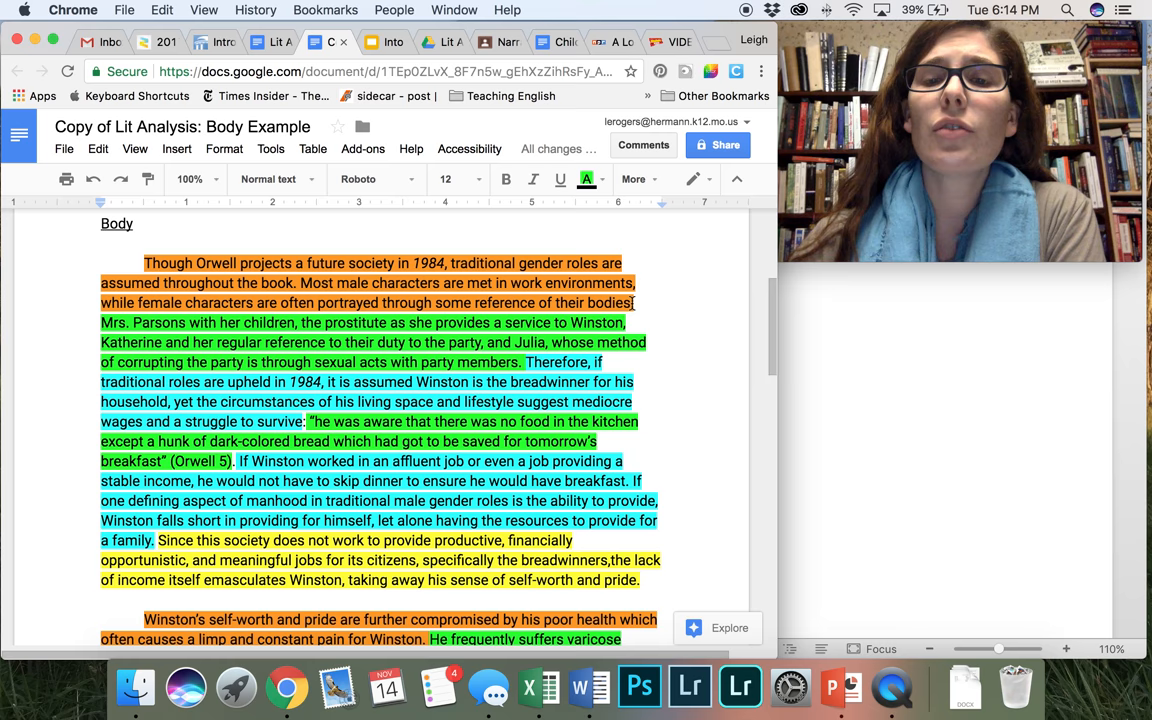
pyautogui.moveTo(512, 303)
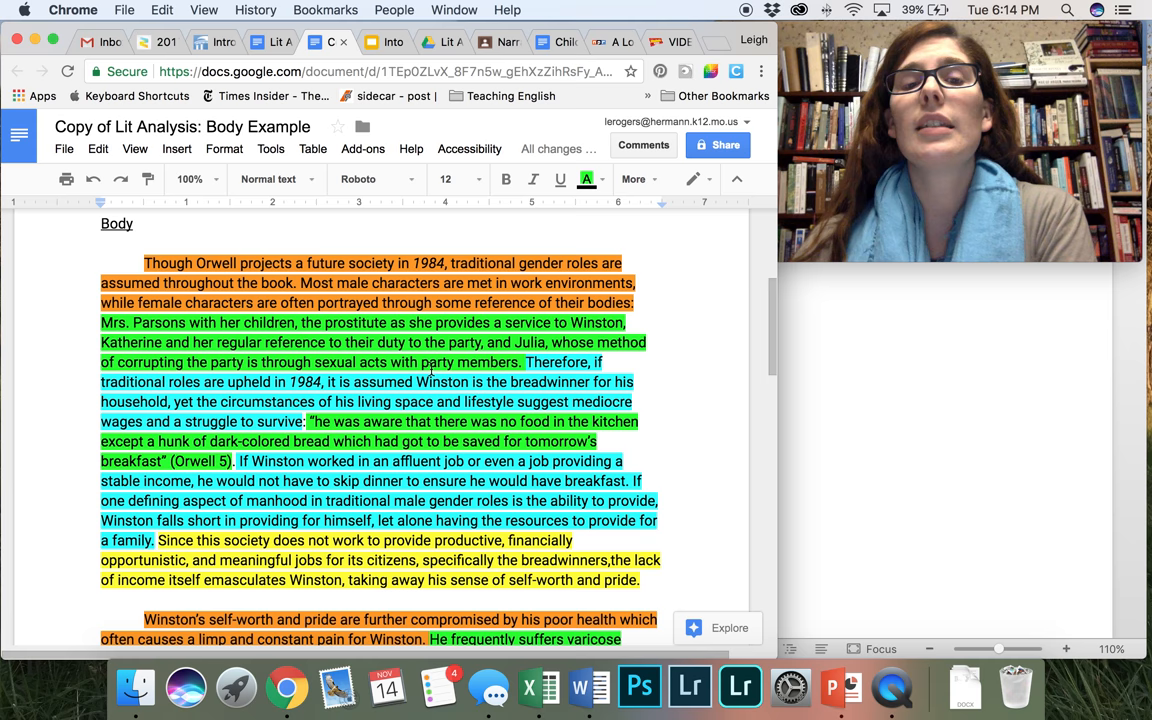
pyautogui.scroll(-3)
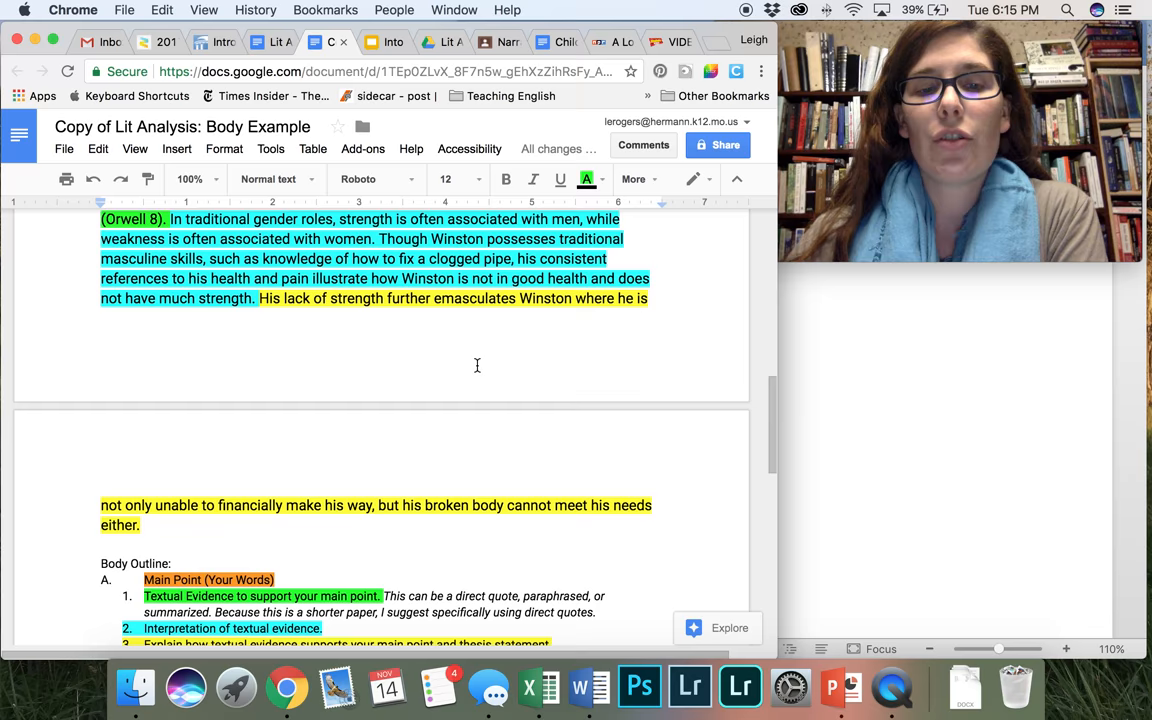
pyautogui.scroll(3)
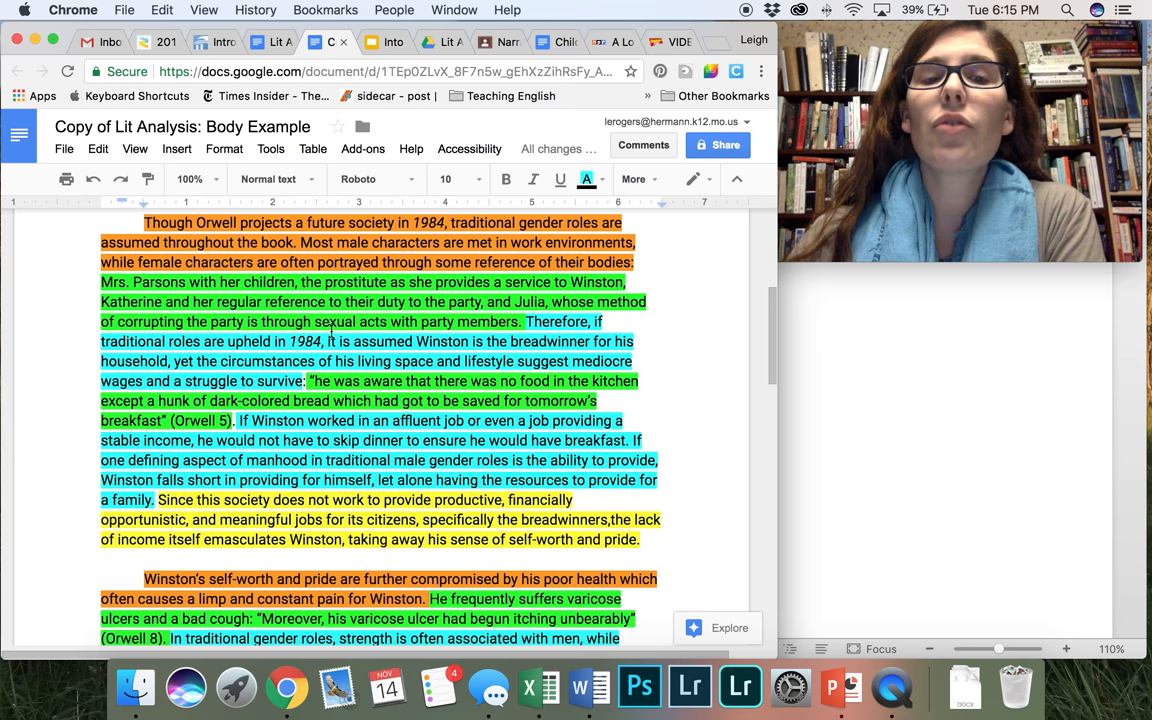
pyautogui.scroll(3)
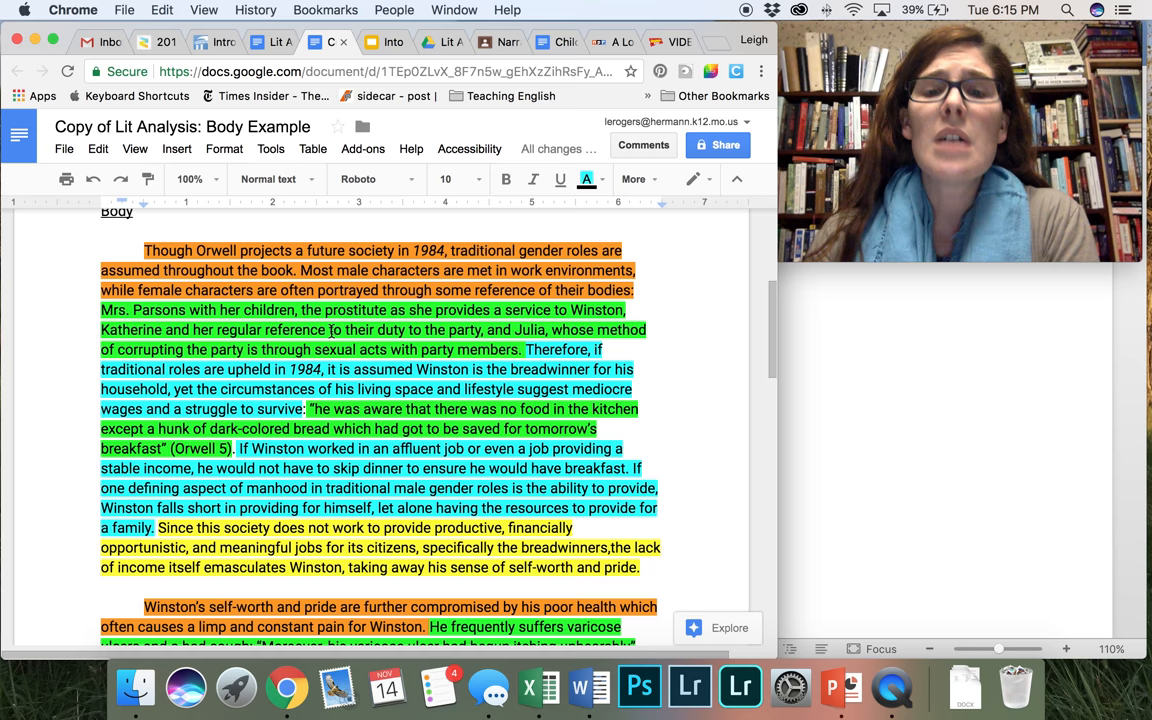
pyautogui.click(444, 179)
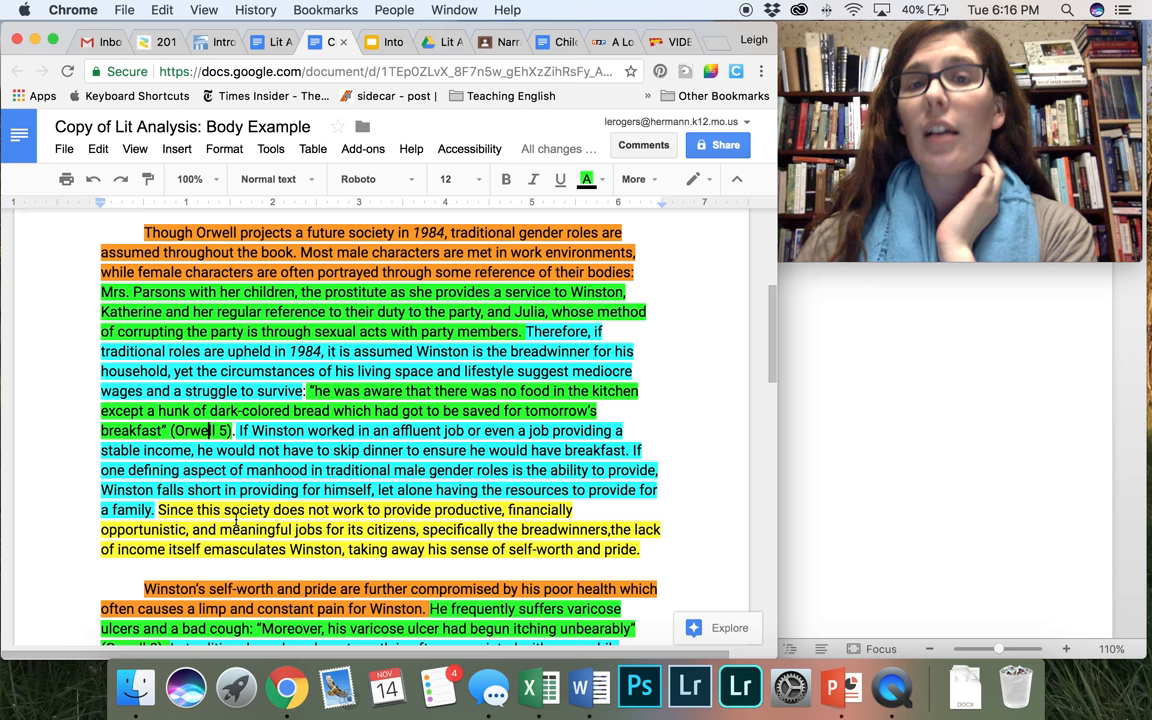
pyautogui.scroll(-3)
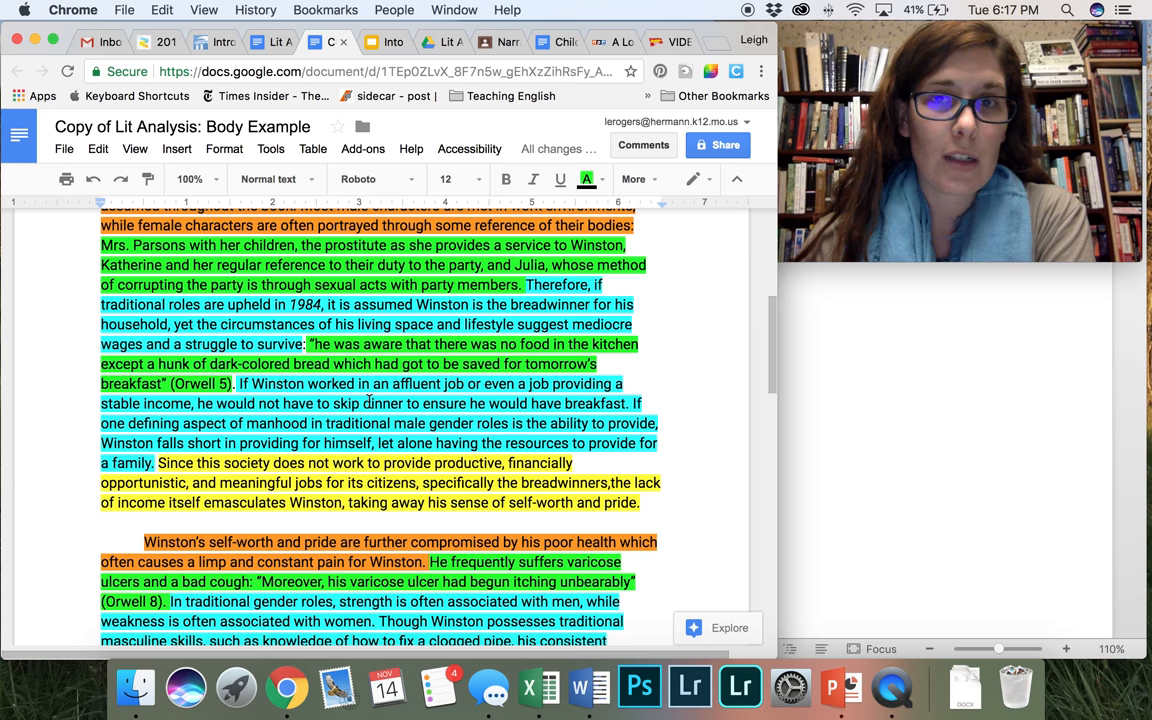
pyautogui.scroll(-3)
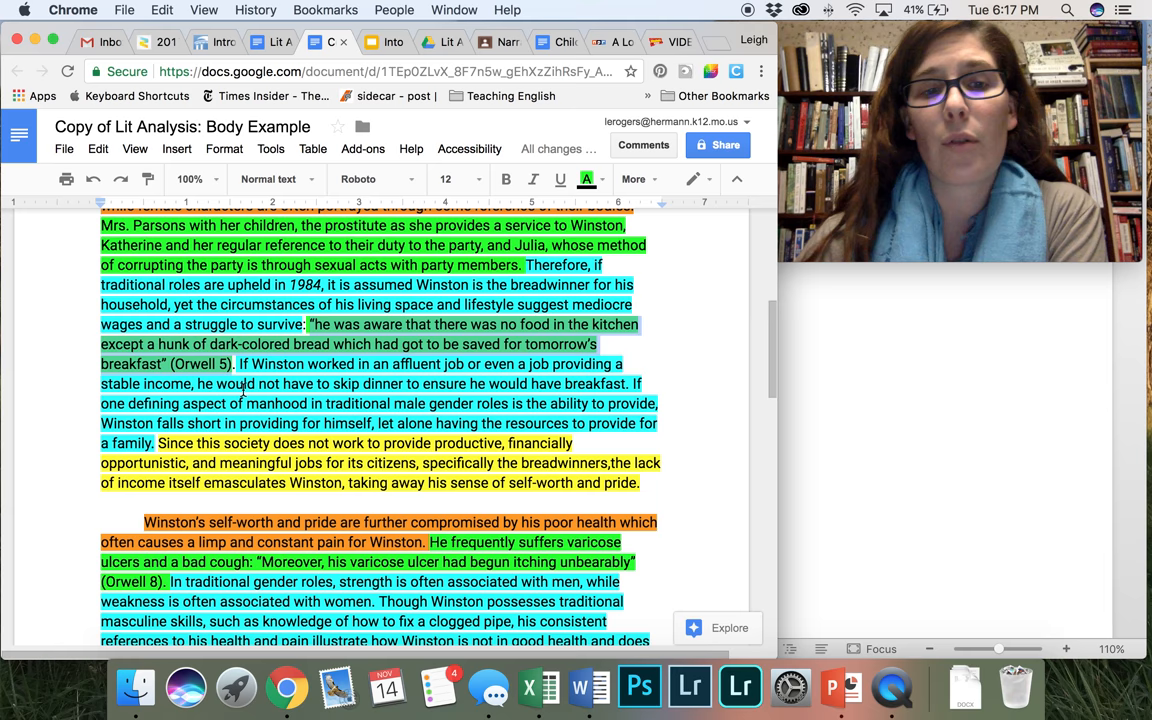
pyautogui.scroll(-3)
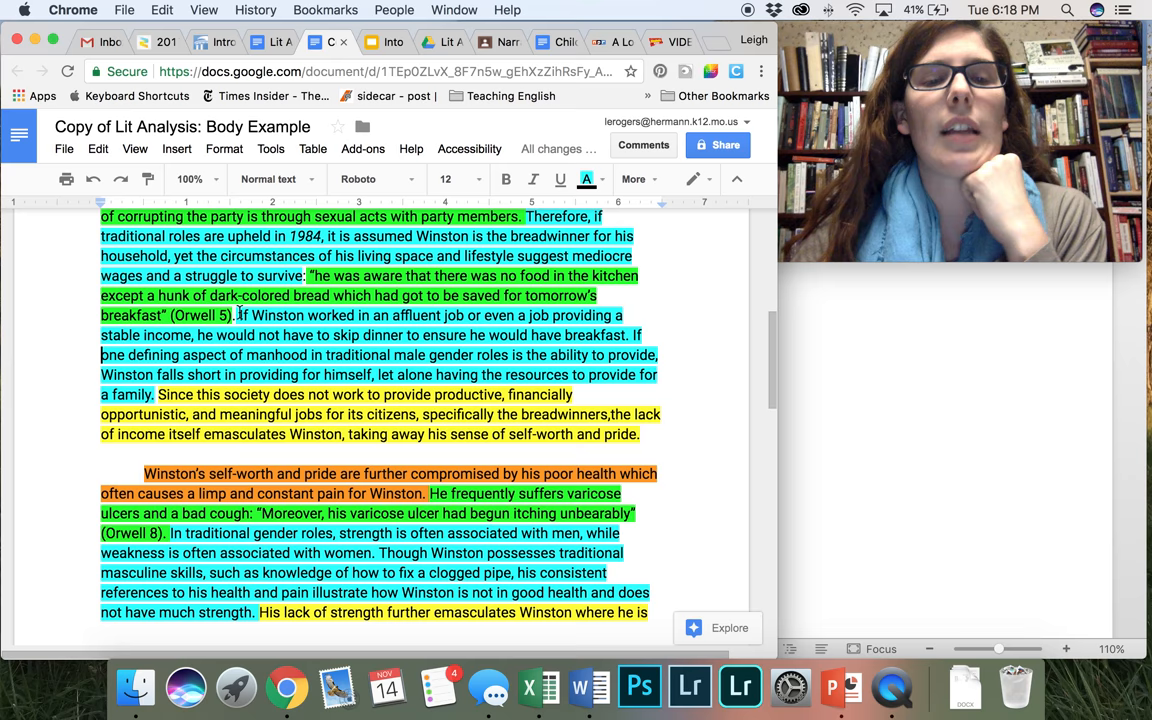
pyautogui.scroll(-3)
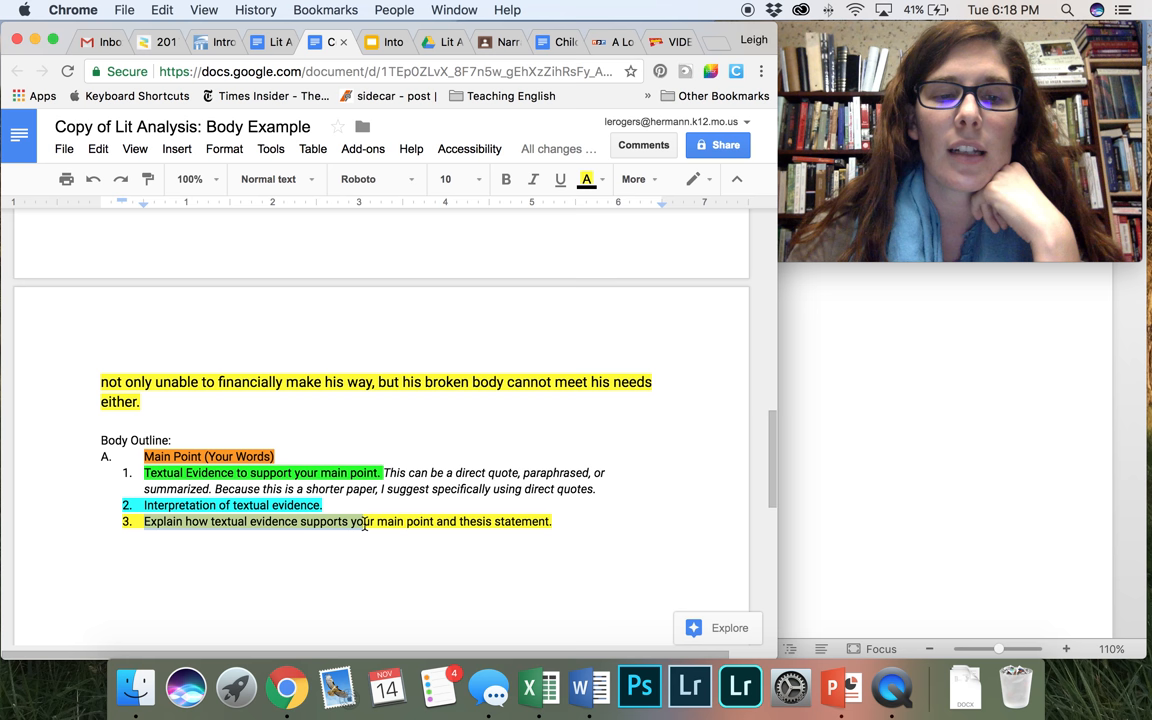
pyautogui.scroll(3)
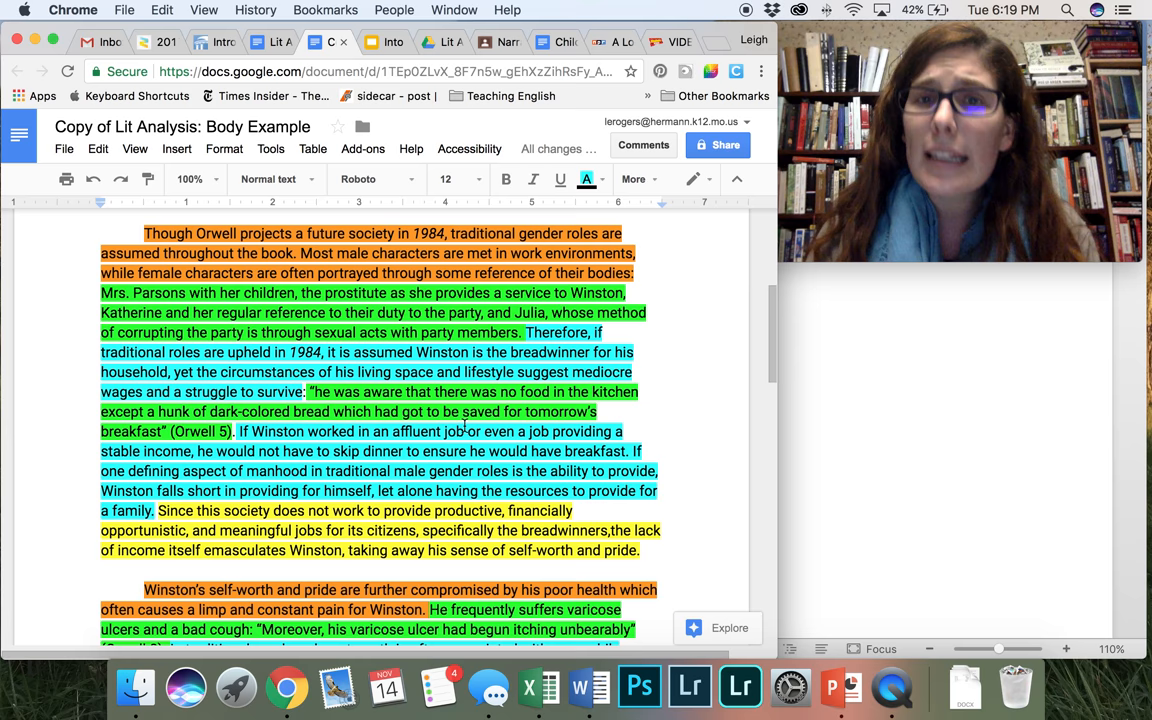
pyautogui.scroll(-3)
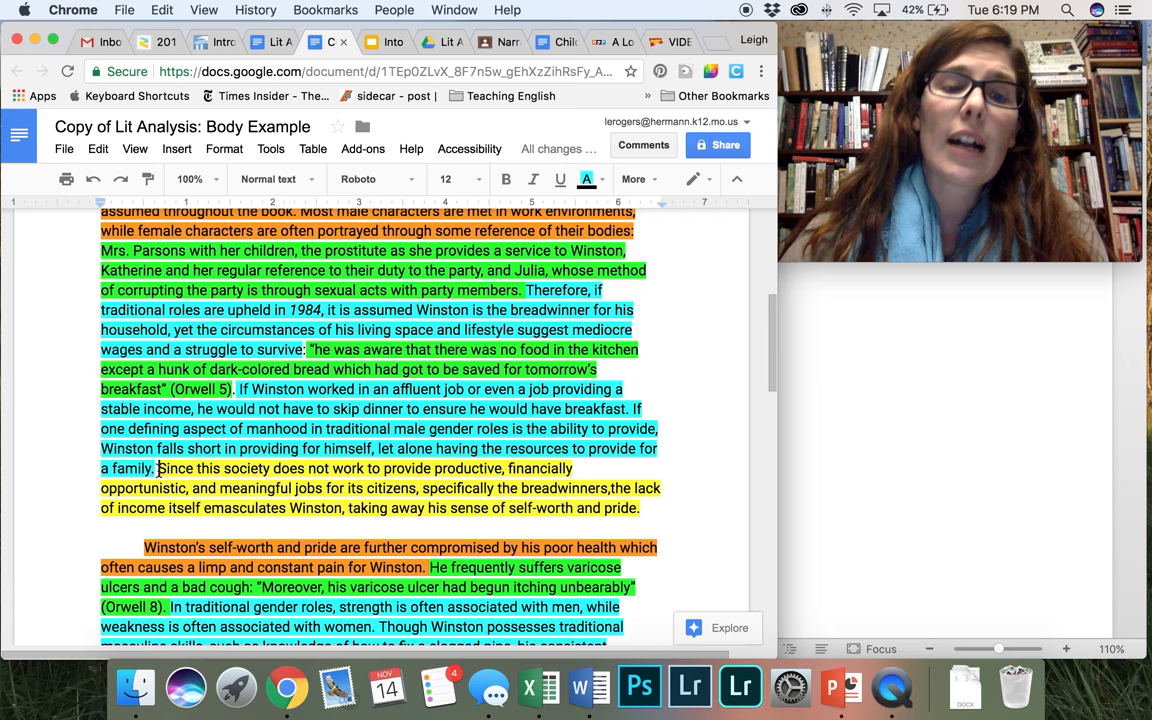
pyautogui.scroll(-3)
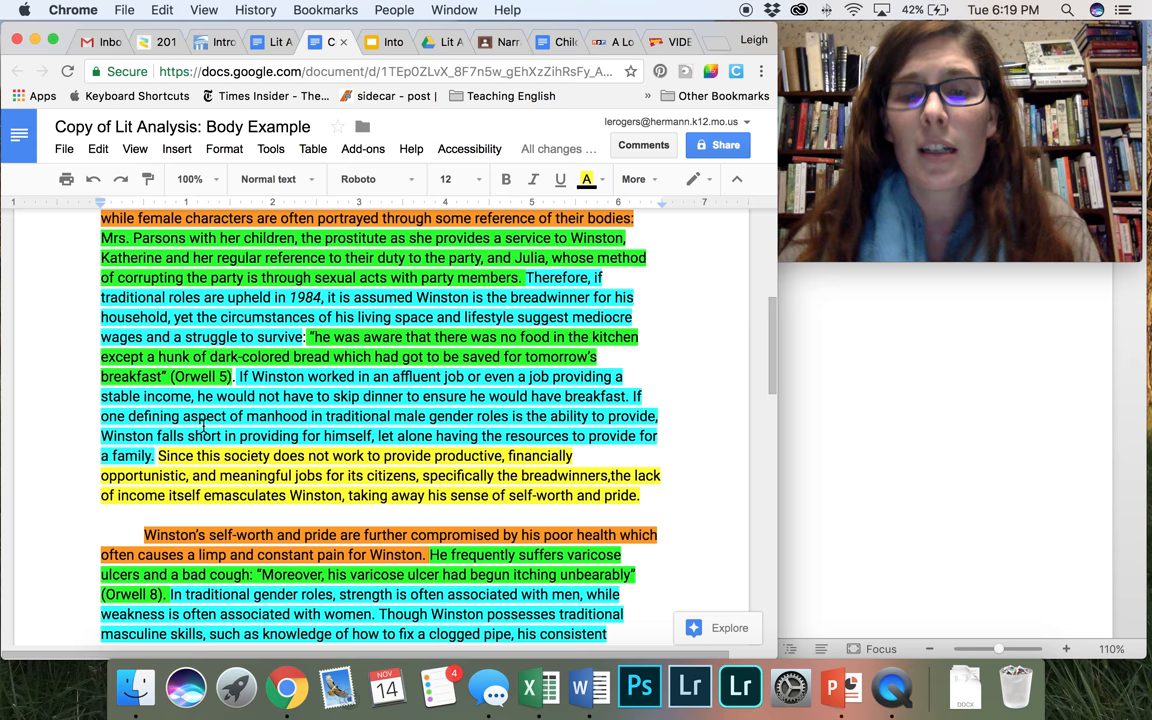
pyautogui.scroll(-3)
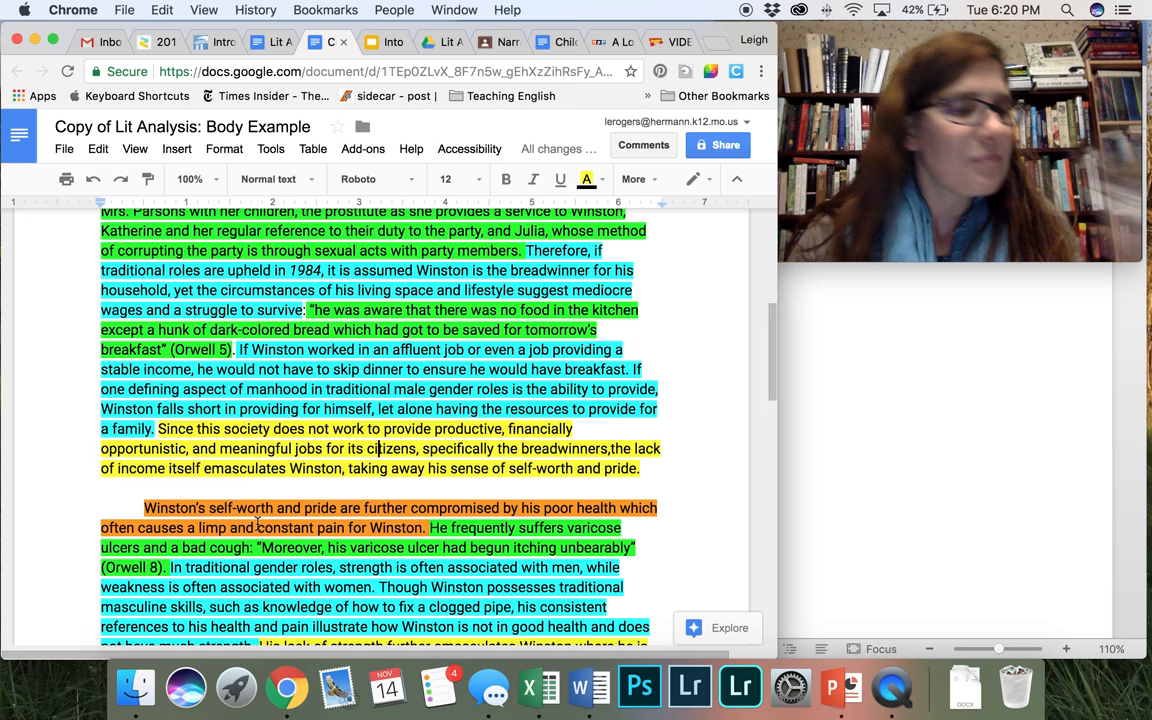
pyautogui.scroll(-3)
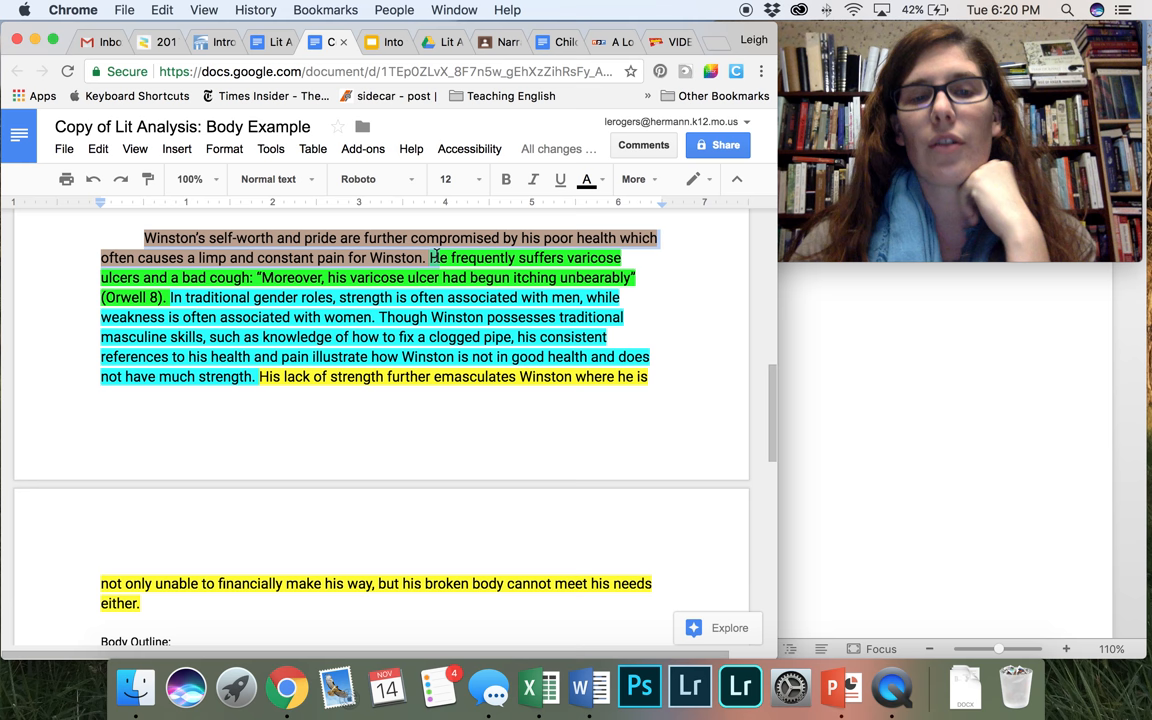
pyautogui.scroll(3)
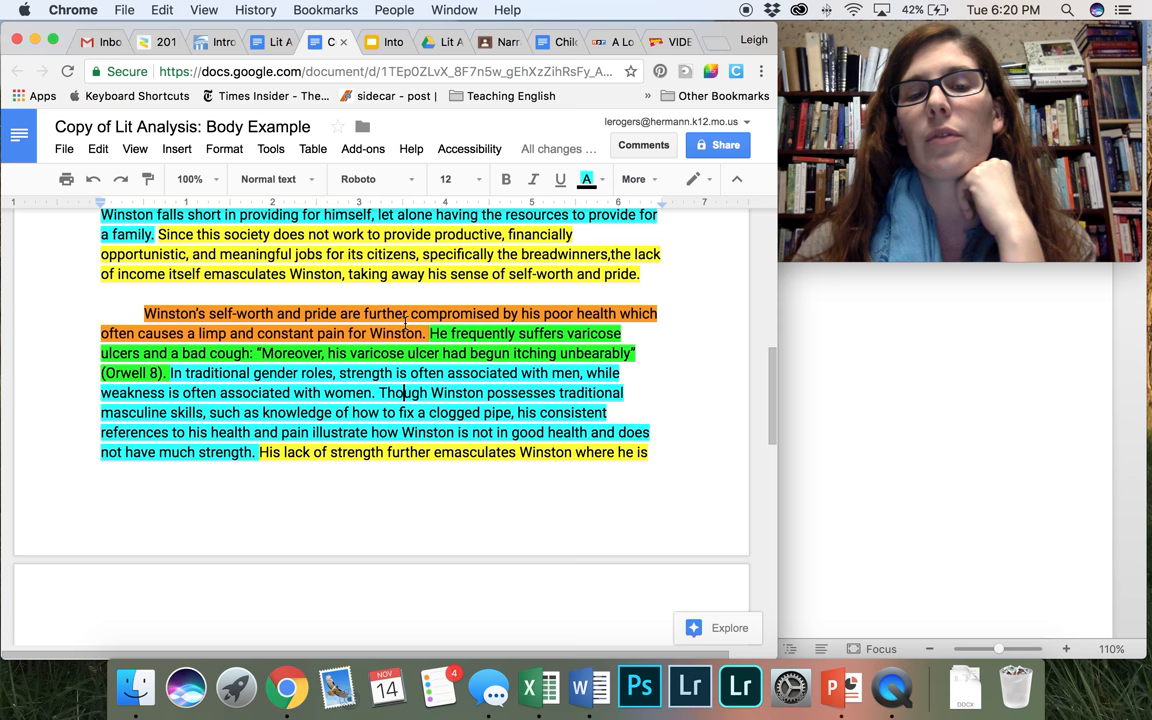
pyautogui.scroll(3)
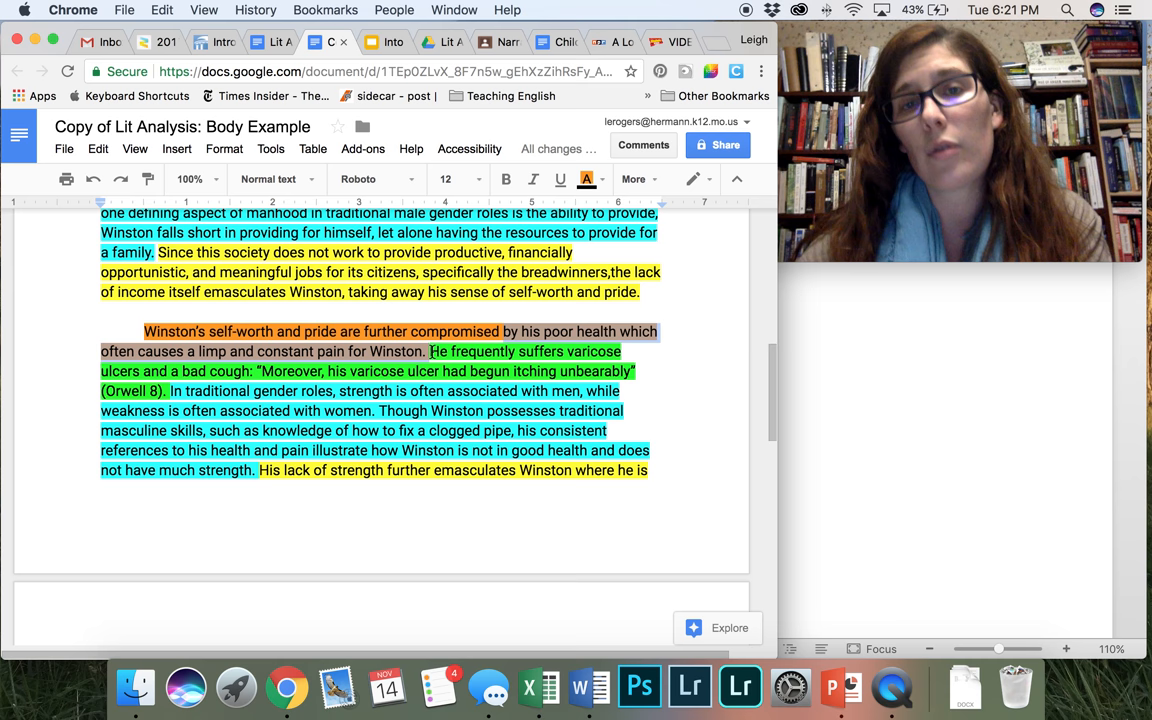
pyautogui.scroll(-3)
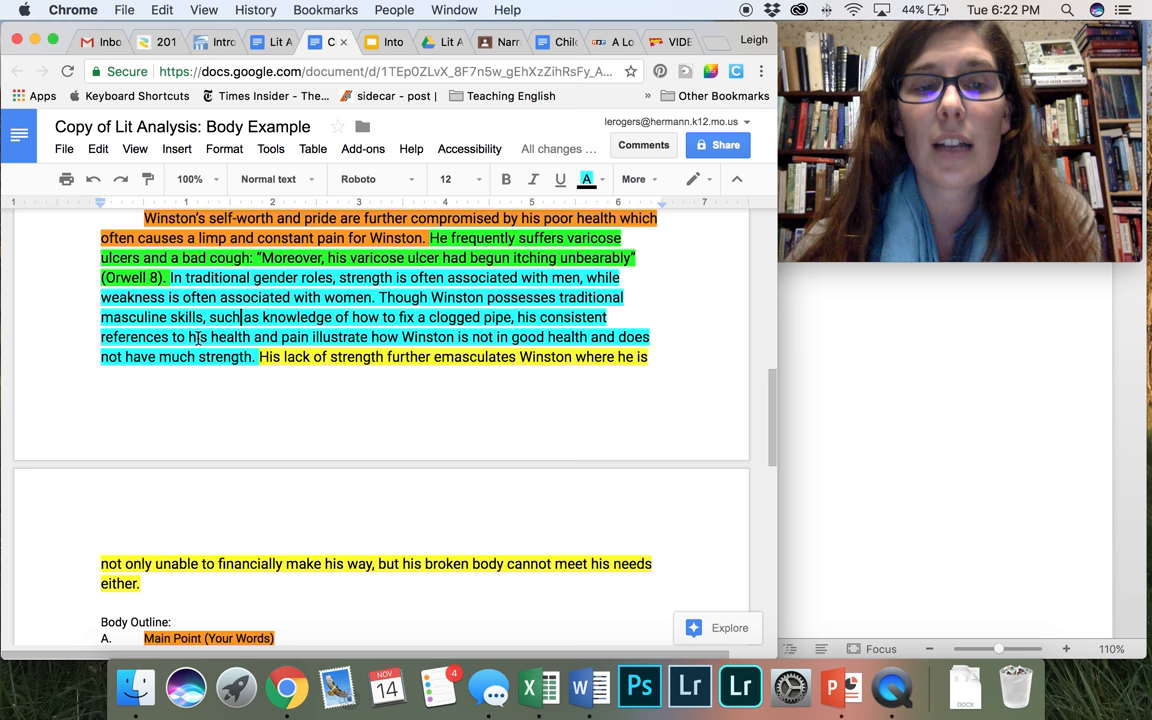
pyautogui.scroll(3)
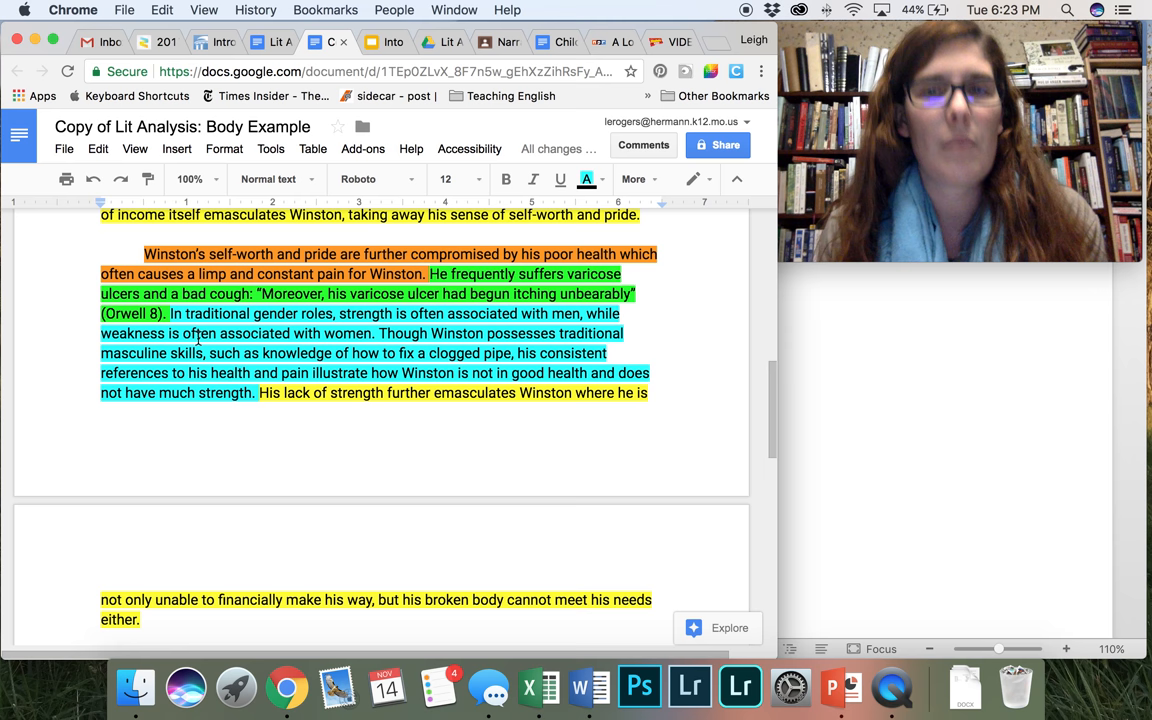
pyautogui.scroll(-3)
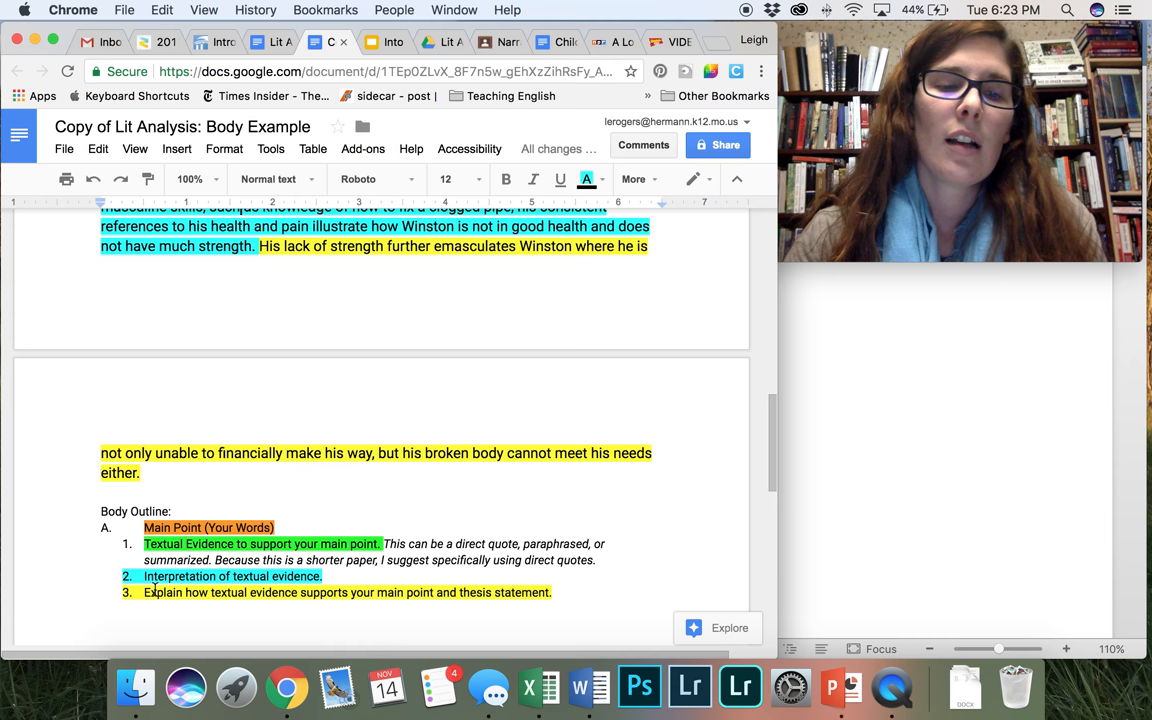
pyautogui.scroll(3)
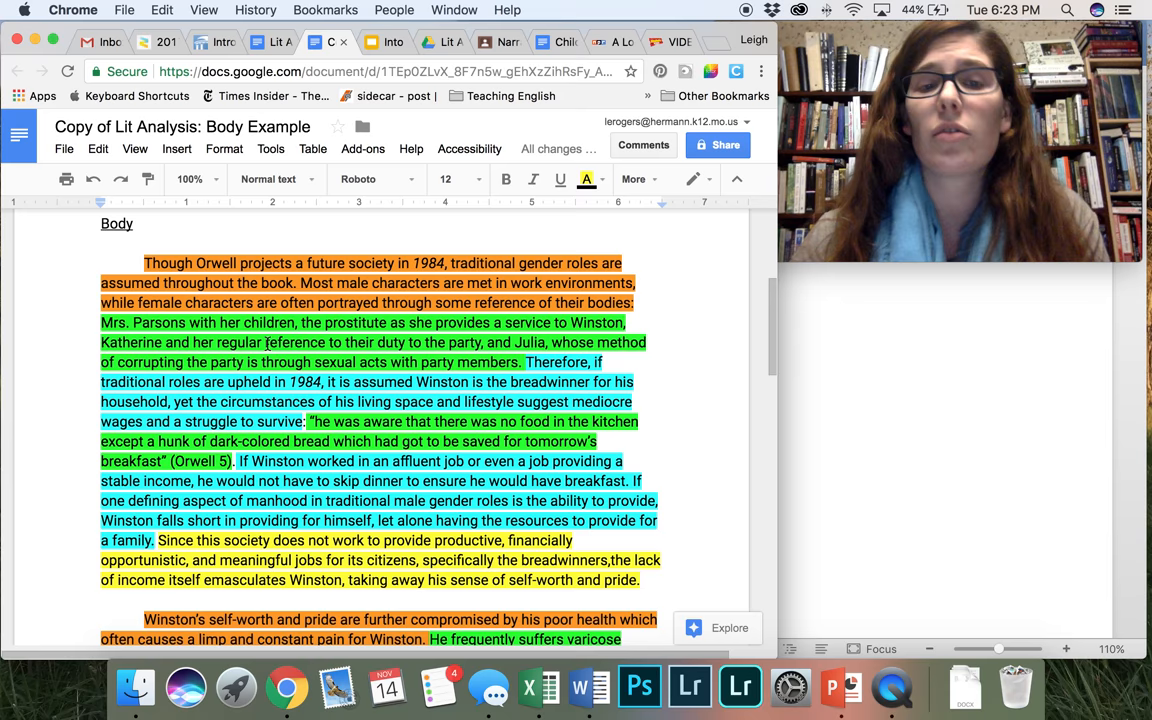
pyautogui.scroll(3)
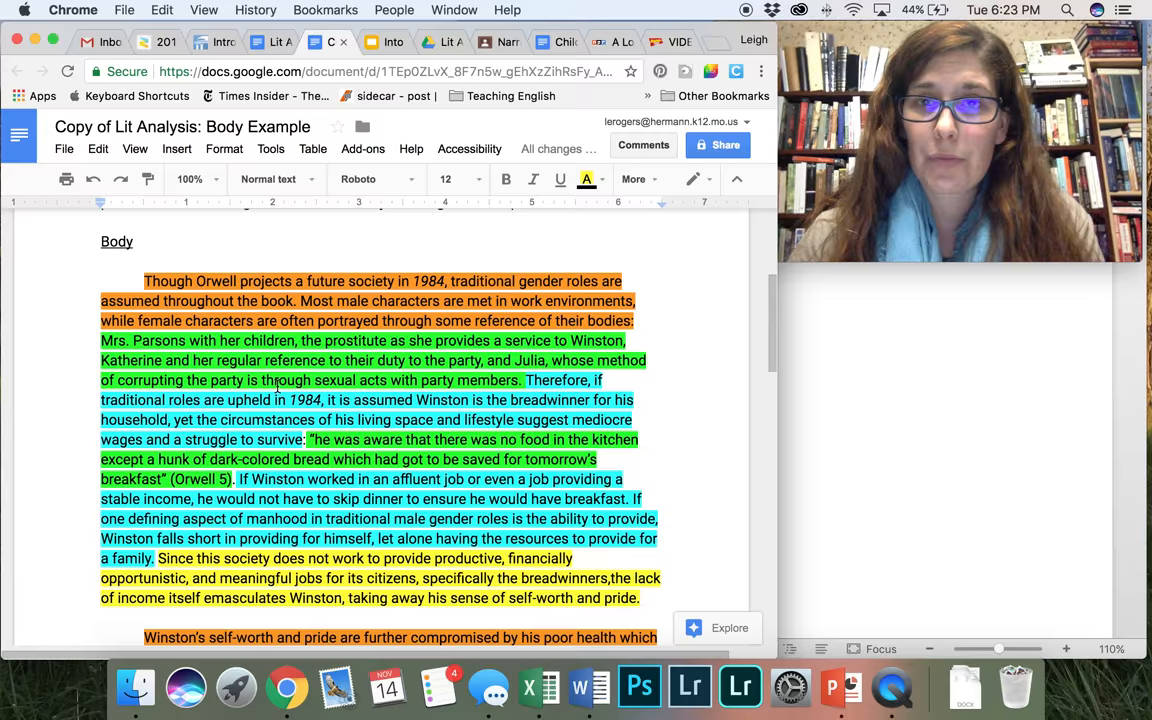
pyautogui.scroll(-3)
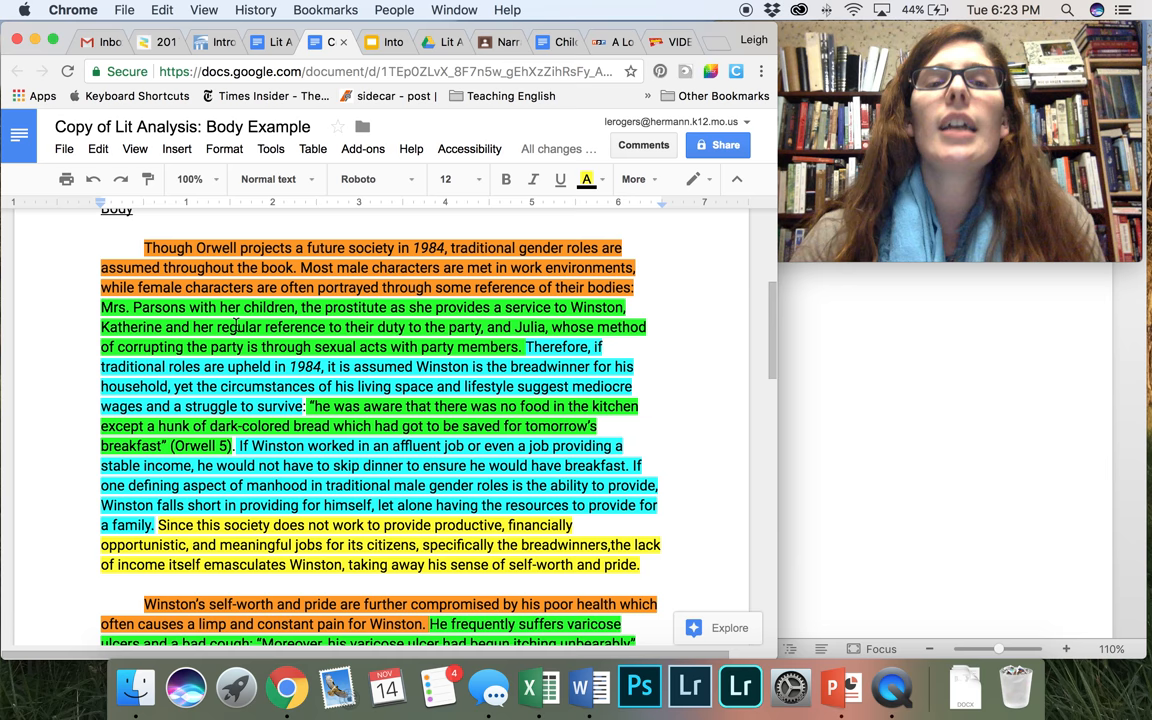
pyautogui.scroll(-3)
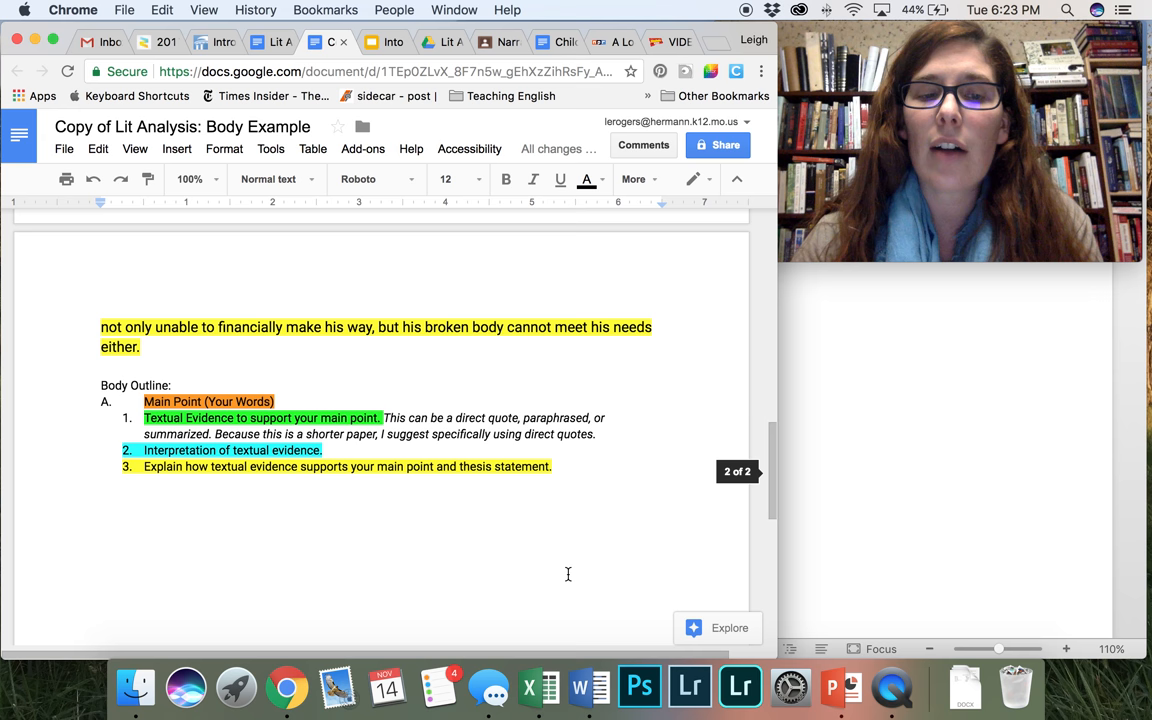
pyautogui.click(445, 179)
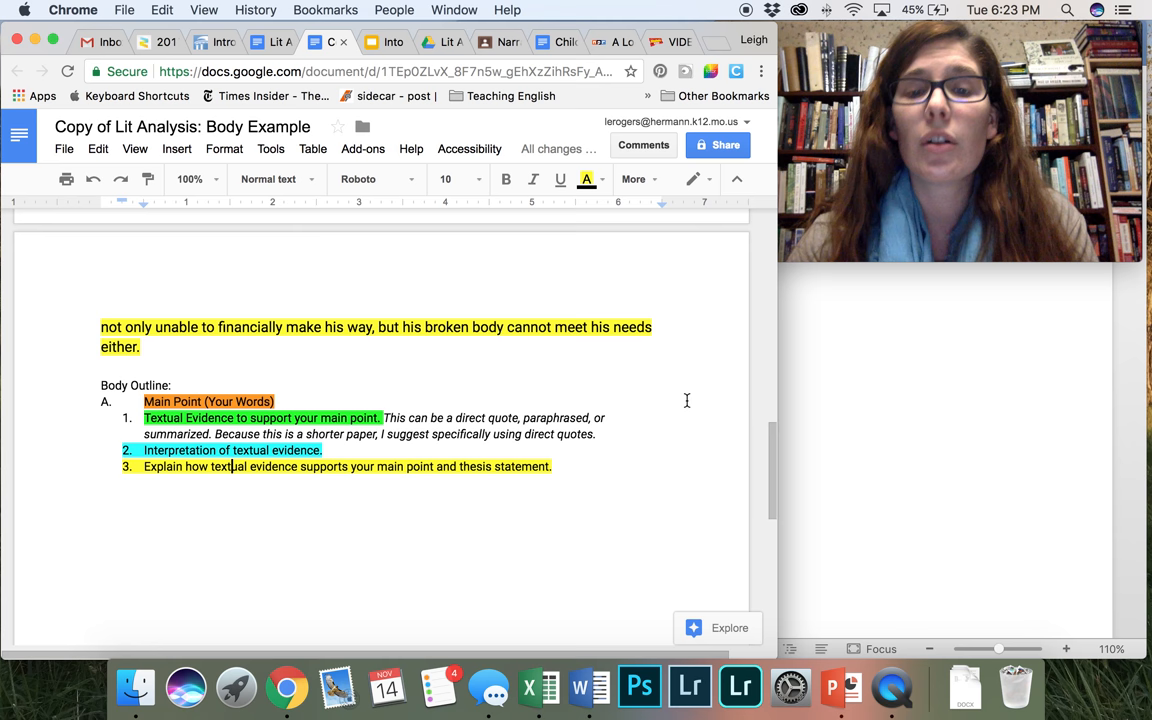
pyautogui.moveTo(599, 463)
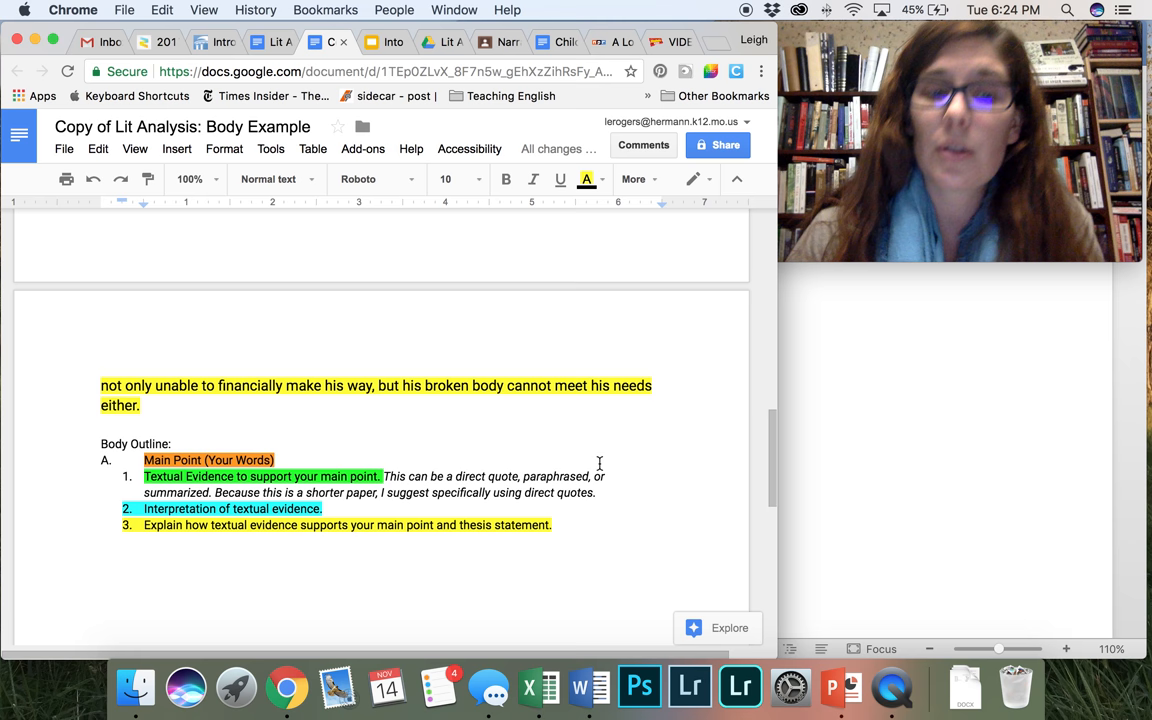
pyautogui.click(554, 525)
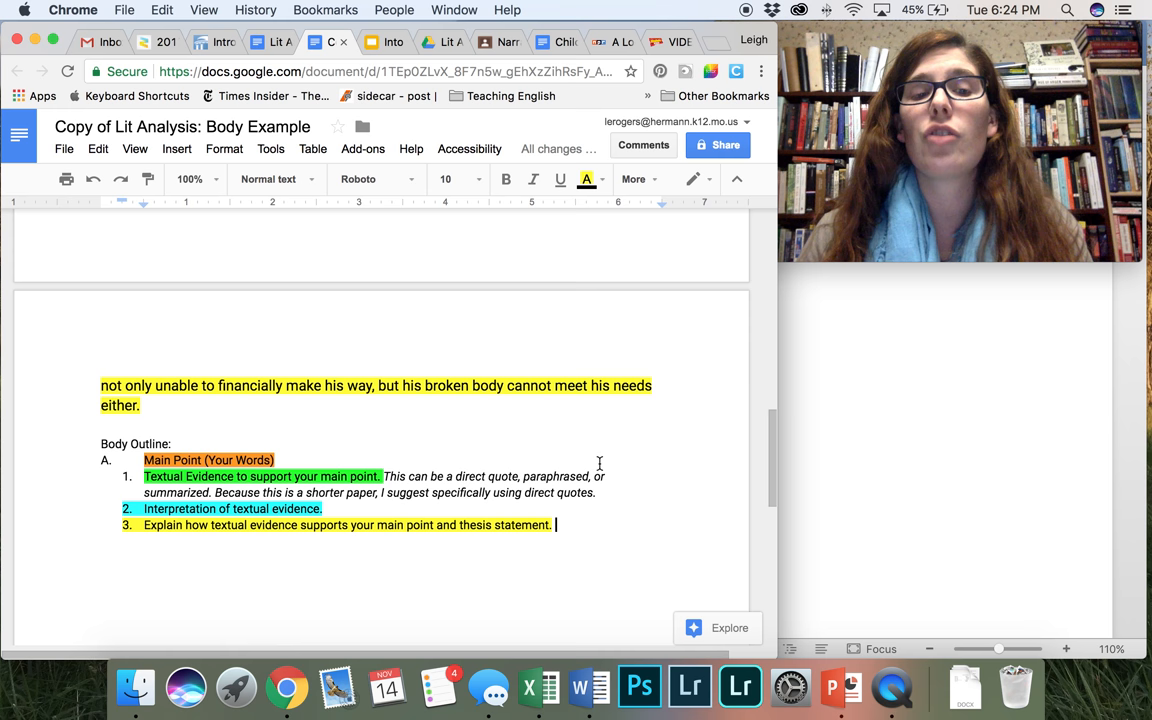
pyautogui.scroll(3)
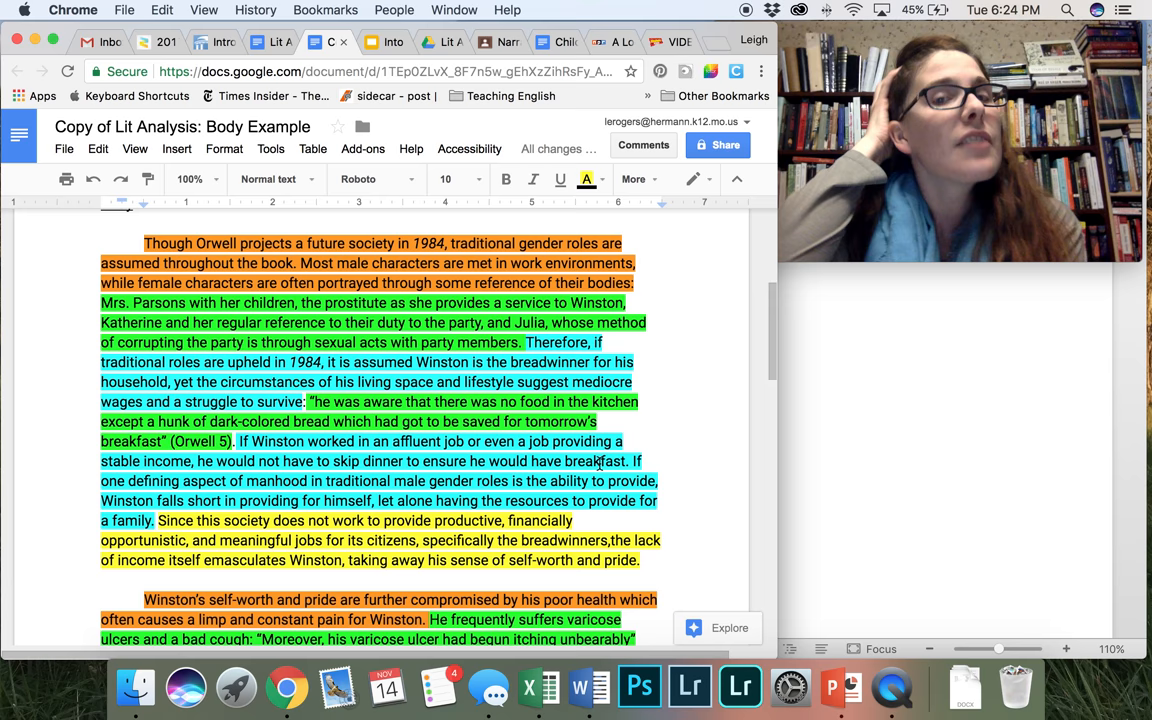
# Scroll up to the essay's Introduction and bring up the Writing Center introductions guide
pyautogui.scroll(3)
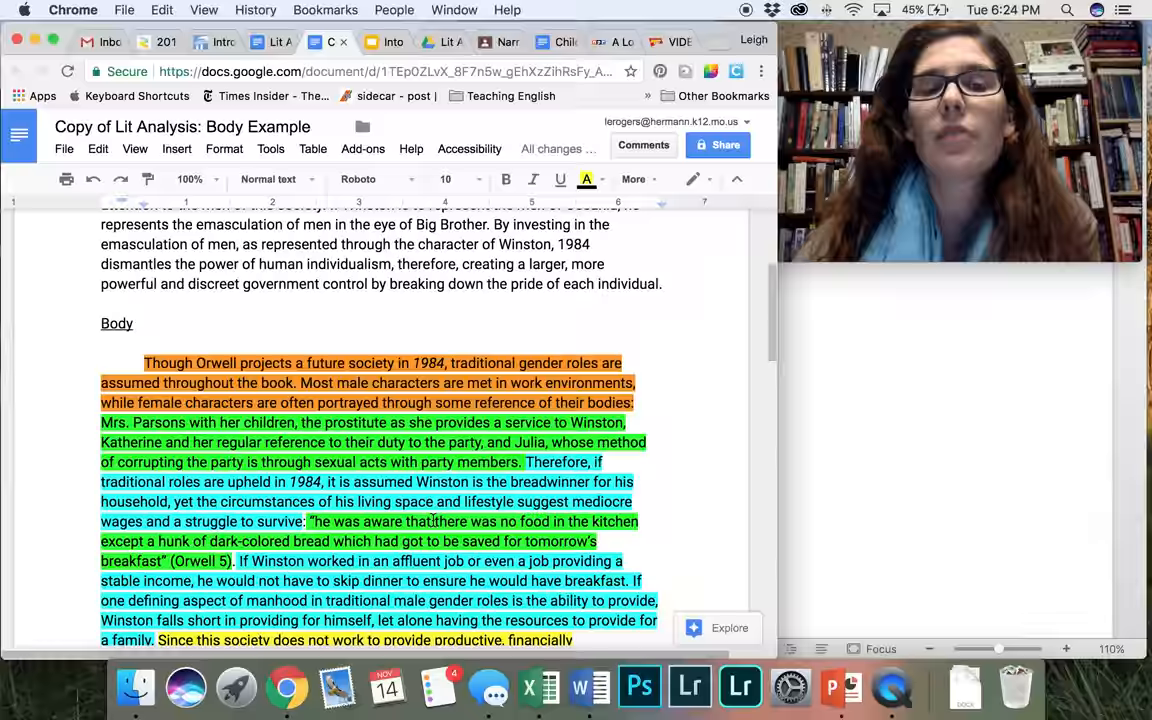
pyautogui.scroll(3)
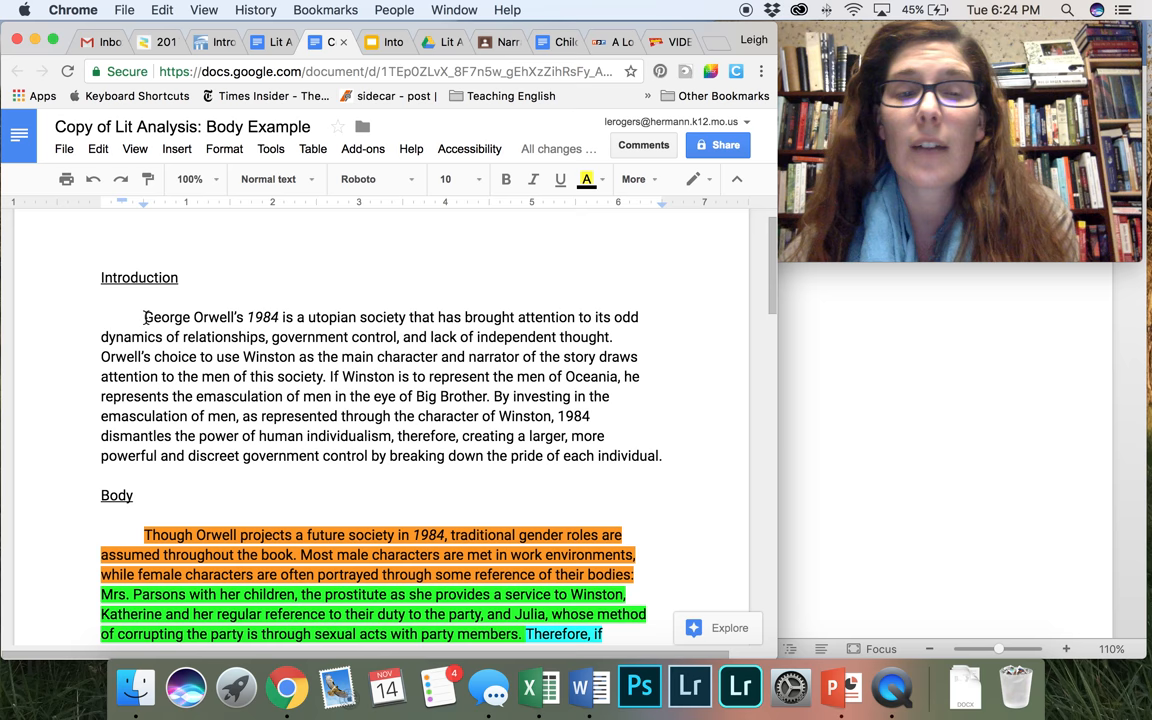
pyautogui.click(213, 42)
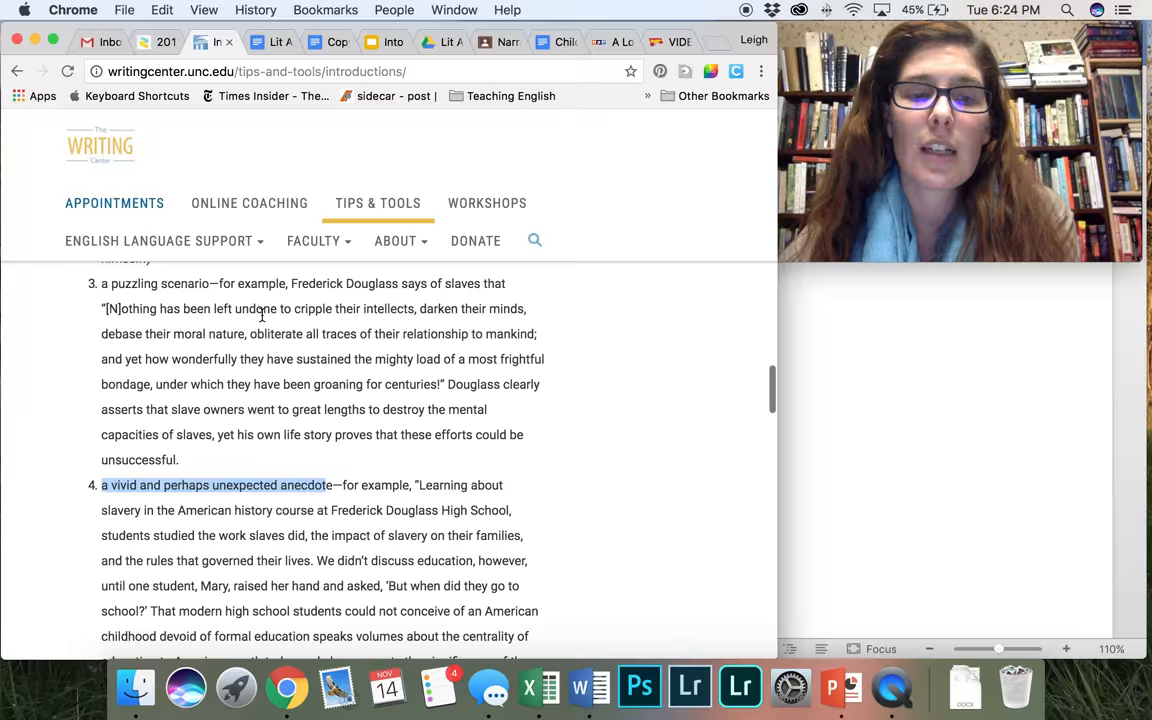
# Return to the Copy of Lit Analysis essay at the gender-roles body paragraph
pyautogui.scroll(3)
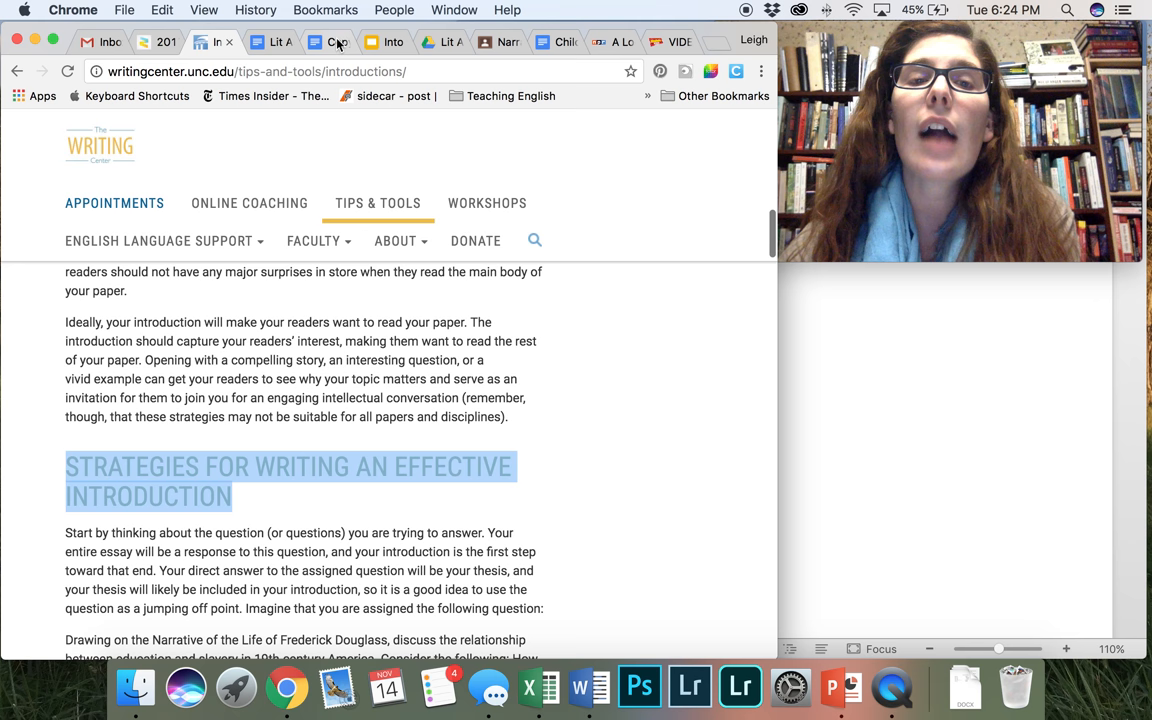
pyautogui.click(330, 42)
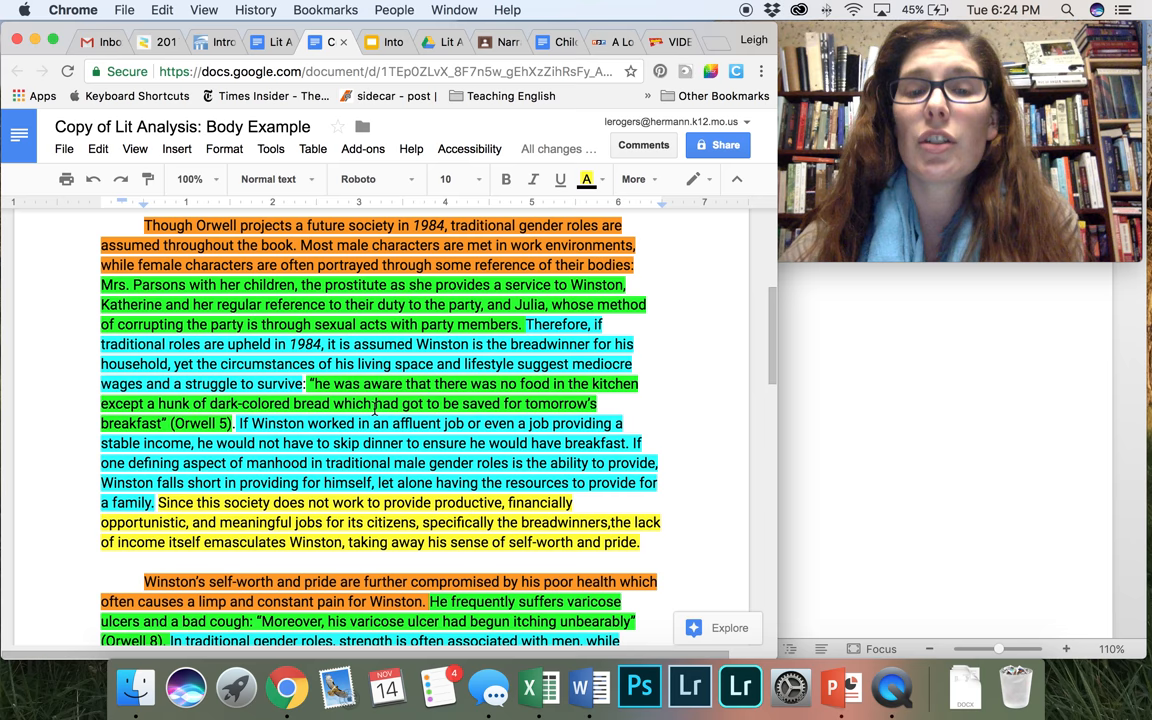
pyautogui.scroll(-3)
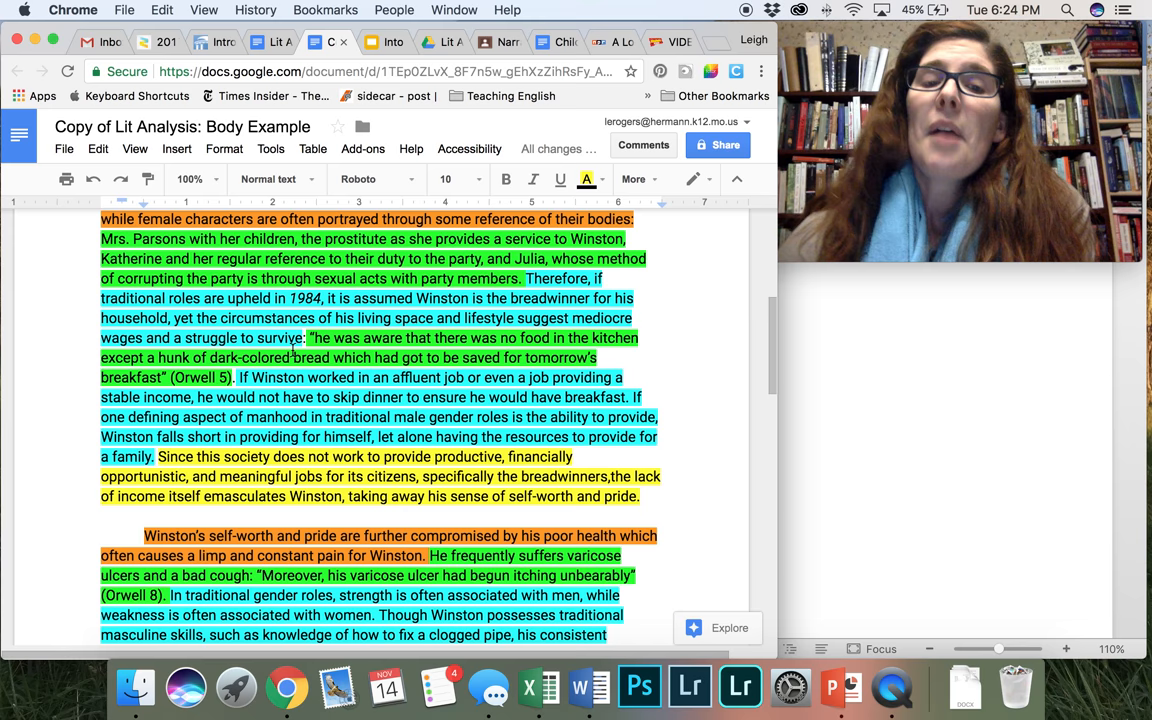
pyautogui.scroll(3)
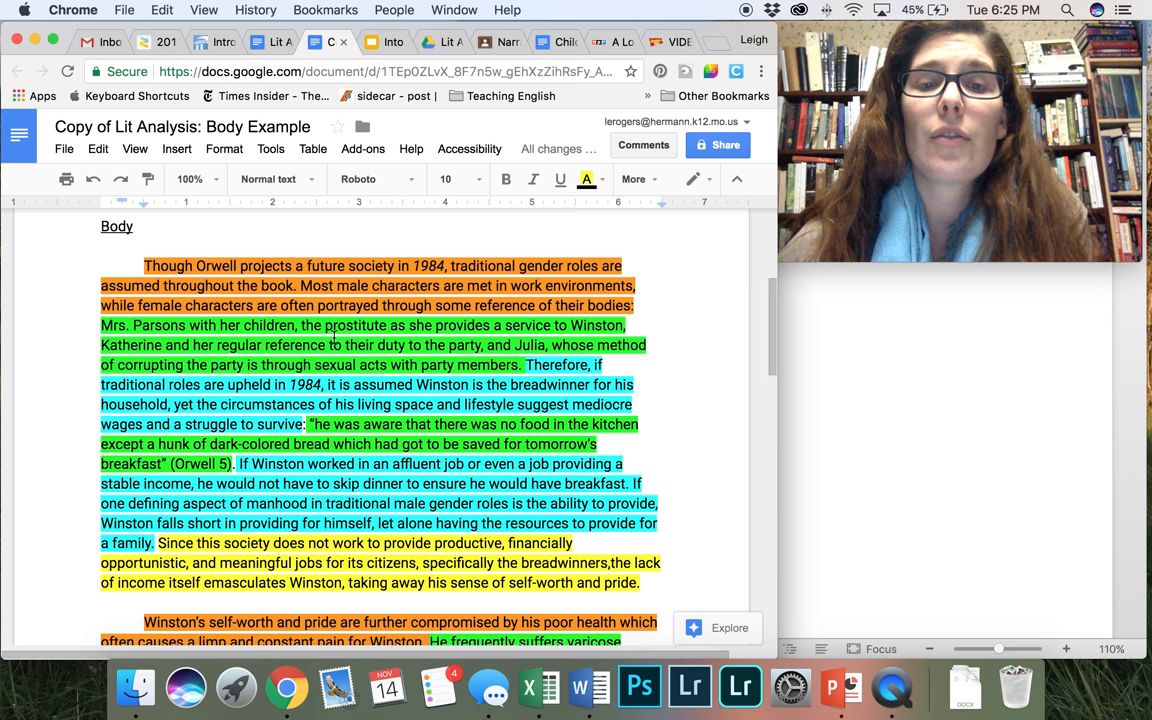
pyautogui.scroll(-3)
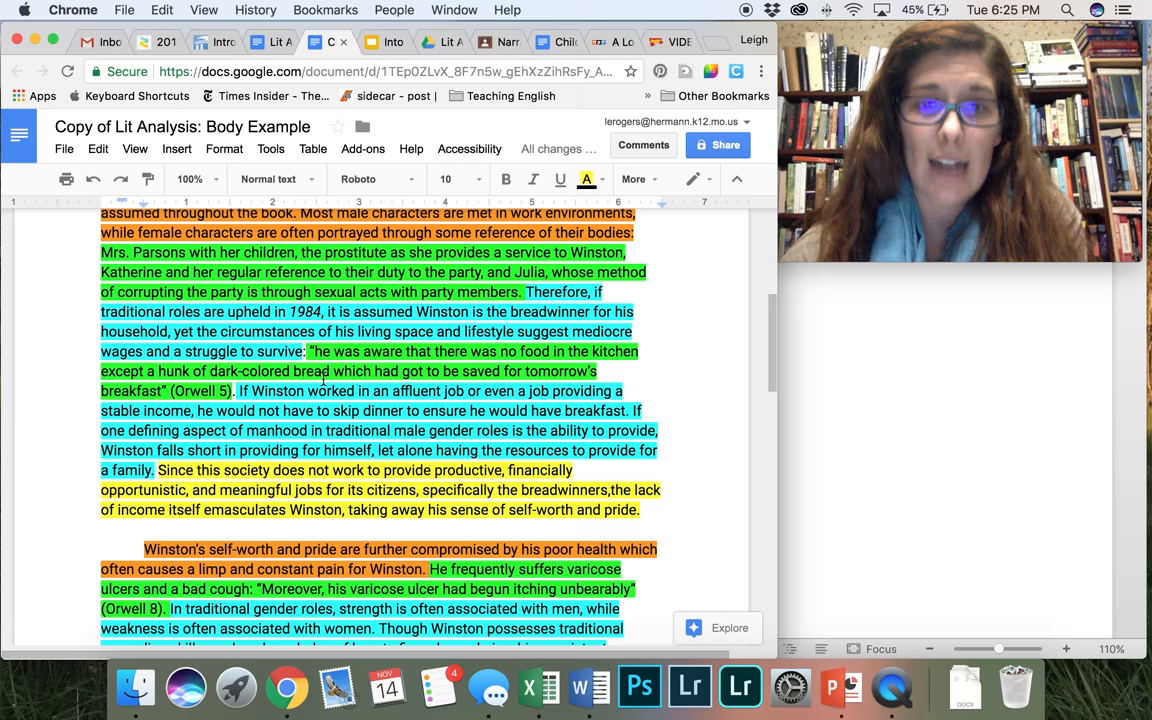
pyautogui.scroll(-3)
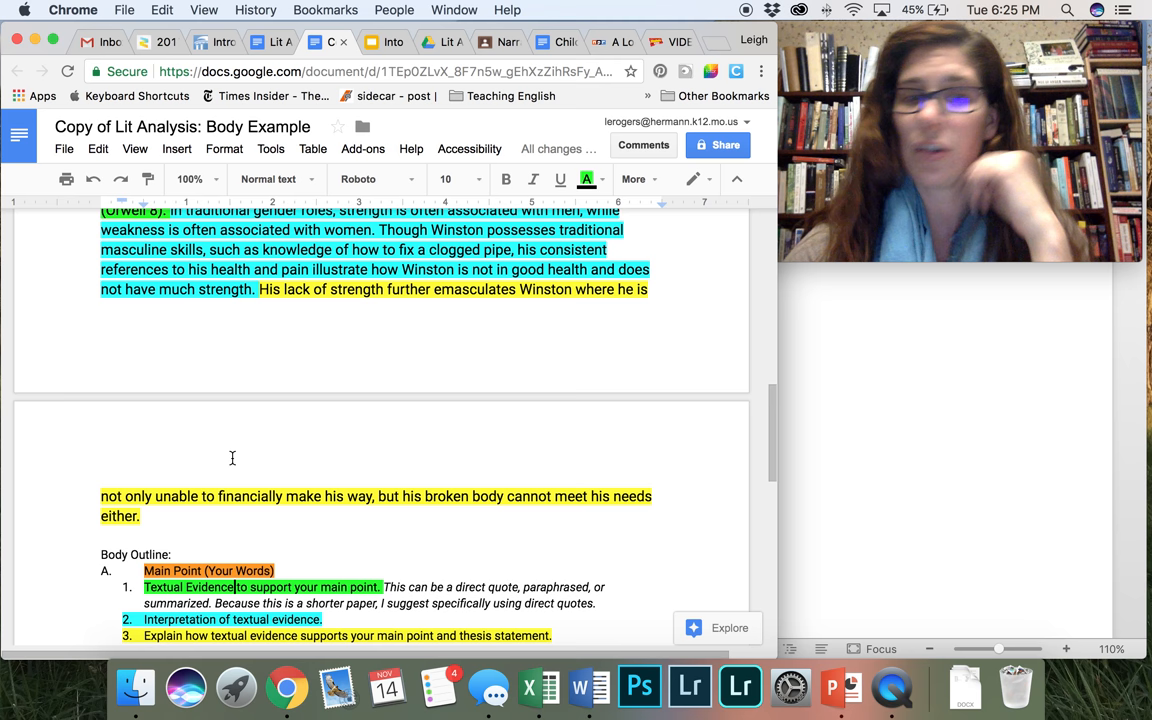
pyautogui.scroll(3)
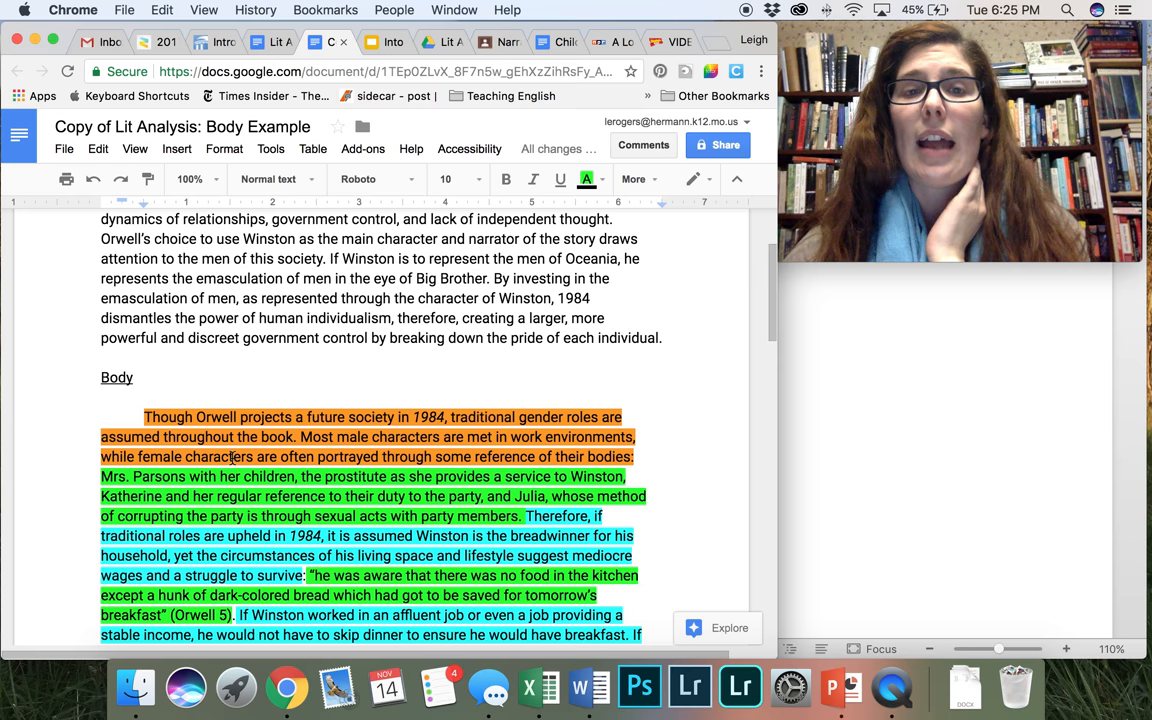
pyautogui.scroll(-3)
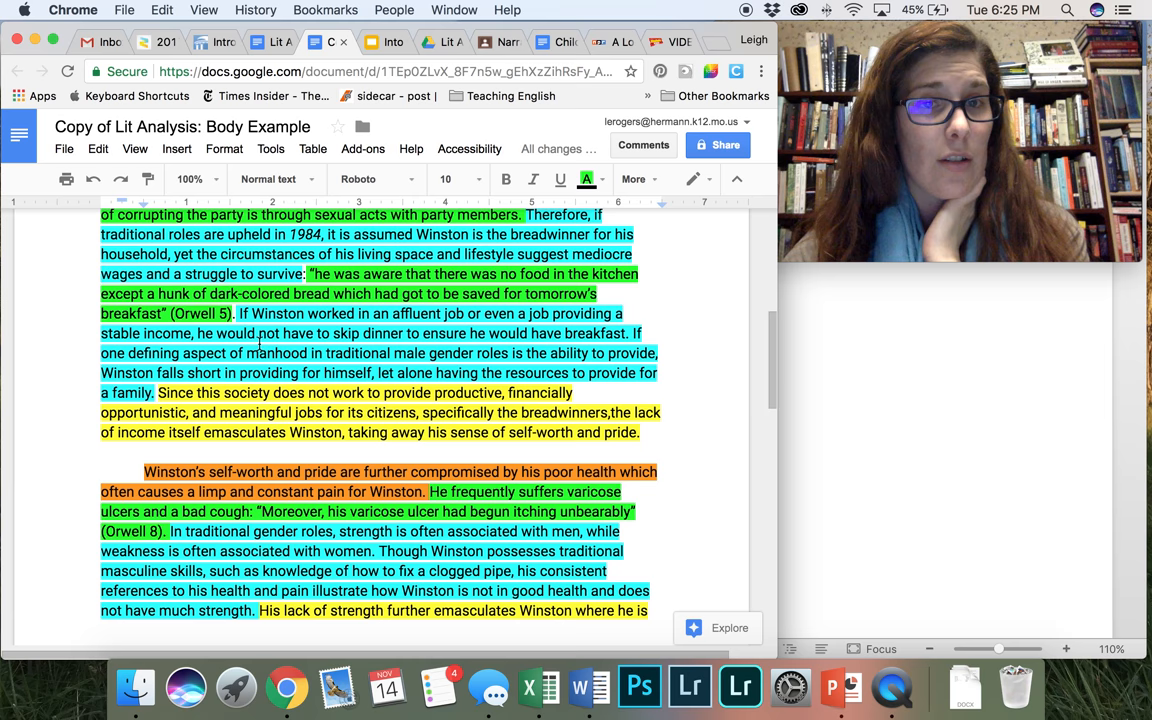
pyautogui.scroll(3)
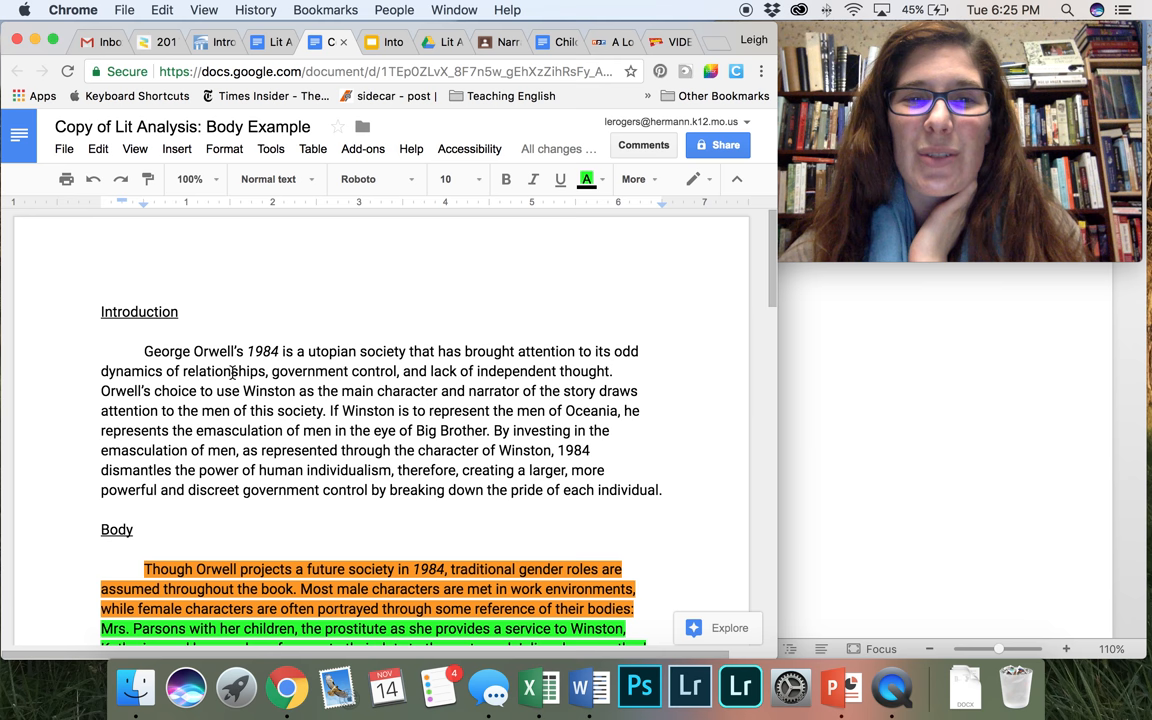